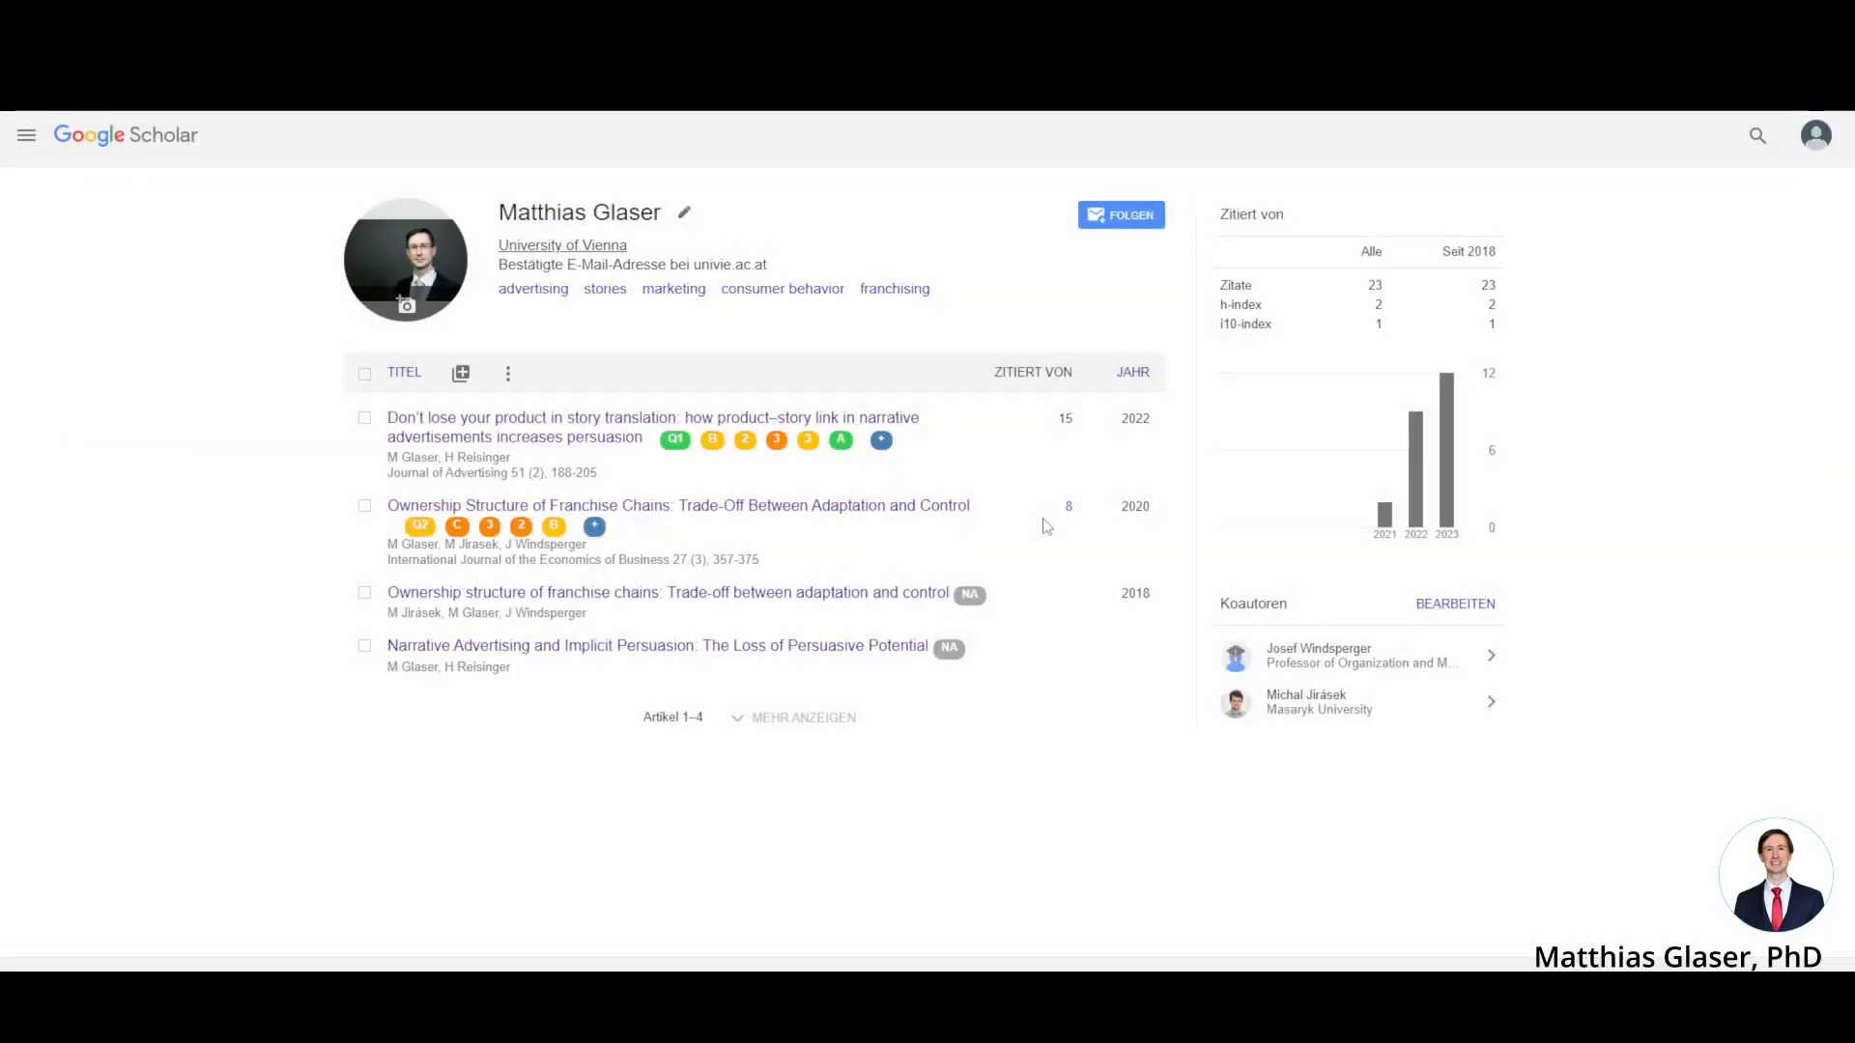
mouse_move(1040, 523)
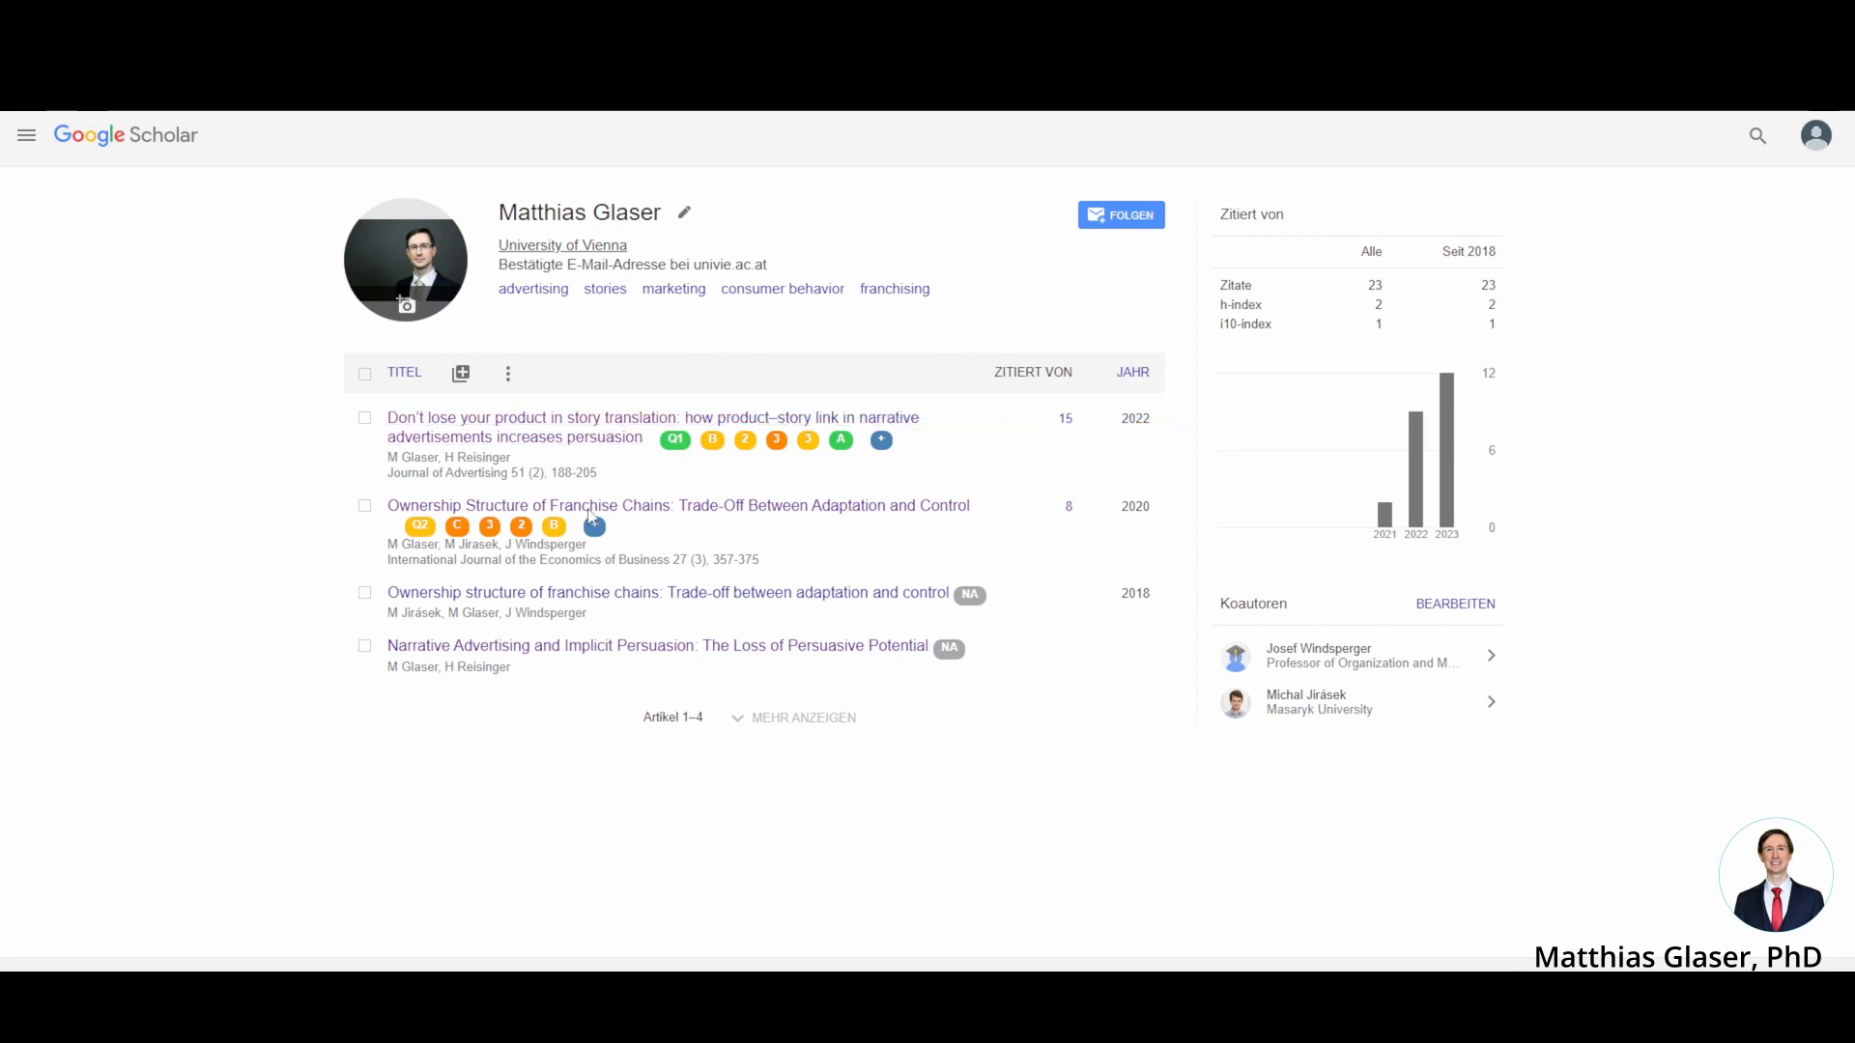
Step: Open the 2022 article 'Don't lose your product in story translation…' from the Scholar profile
left_click(650, 426)
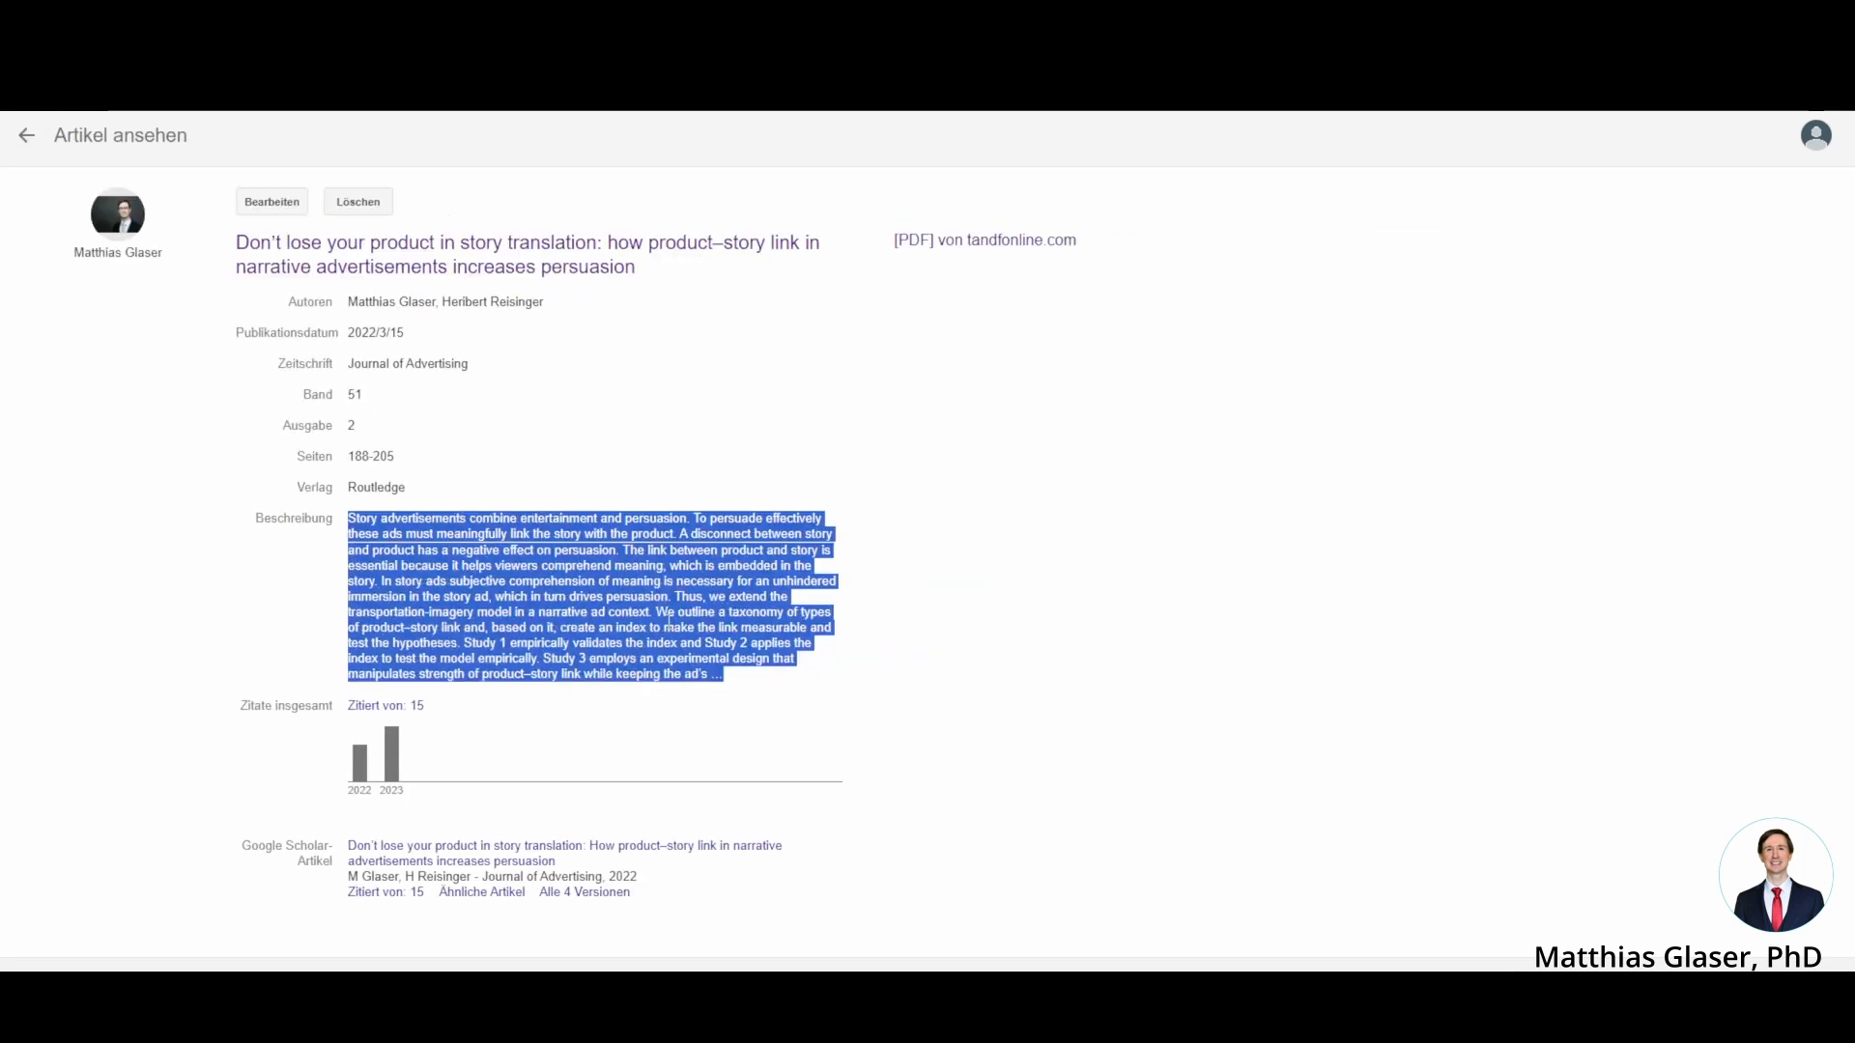
mouse_move(591, 294)
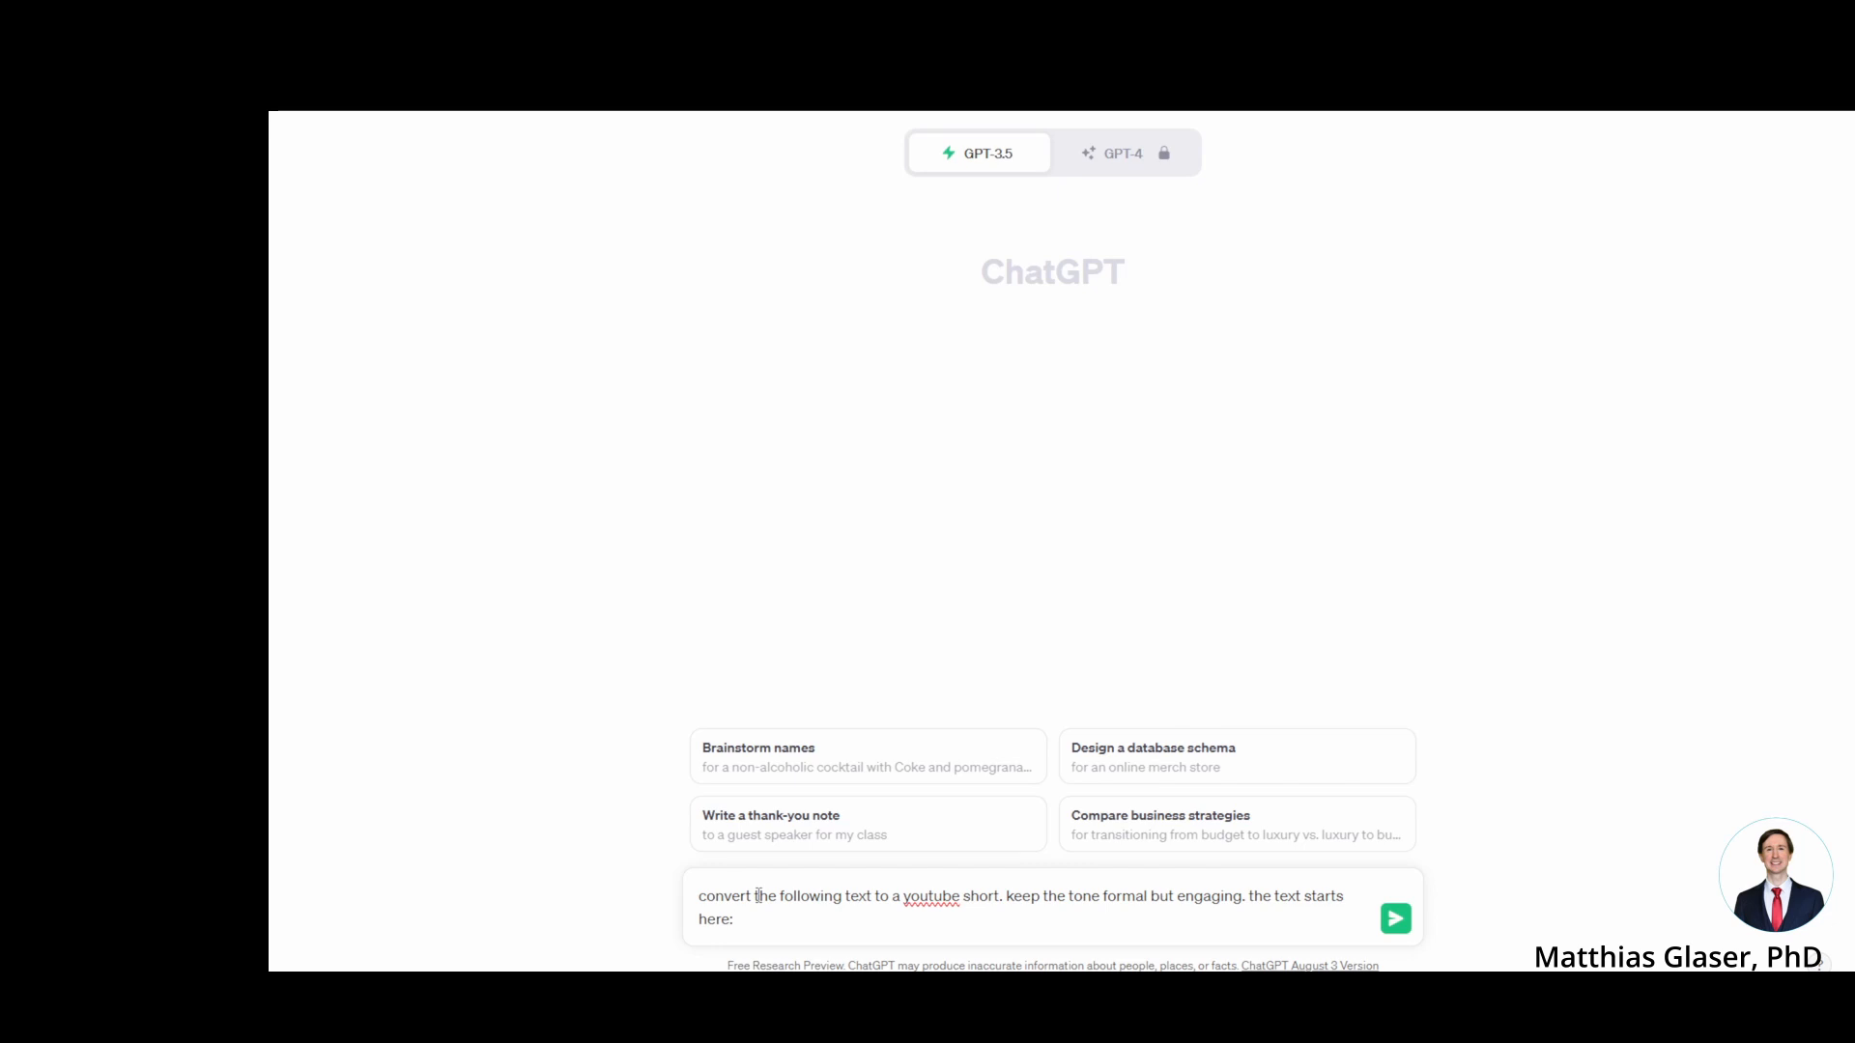
Step: Paste the story-ads abstract after the YouTube short conversion prompt and send it to ChatGPT
right_click(763, 895)
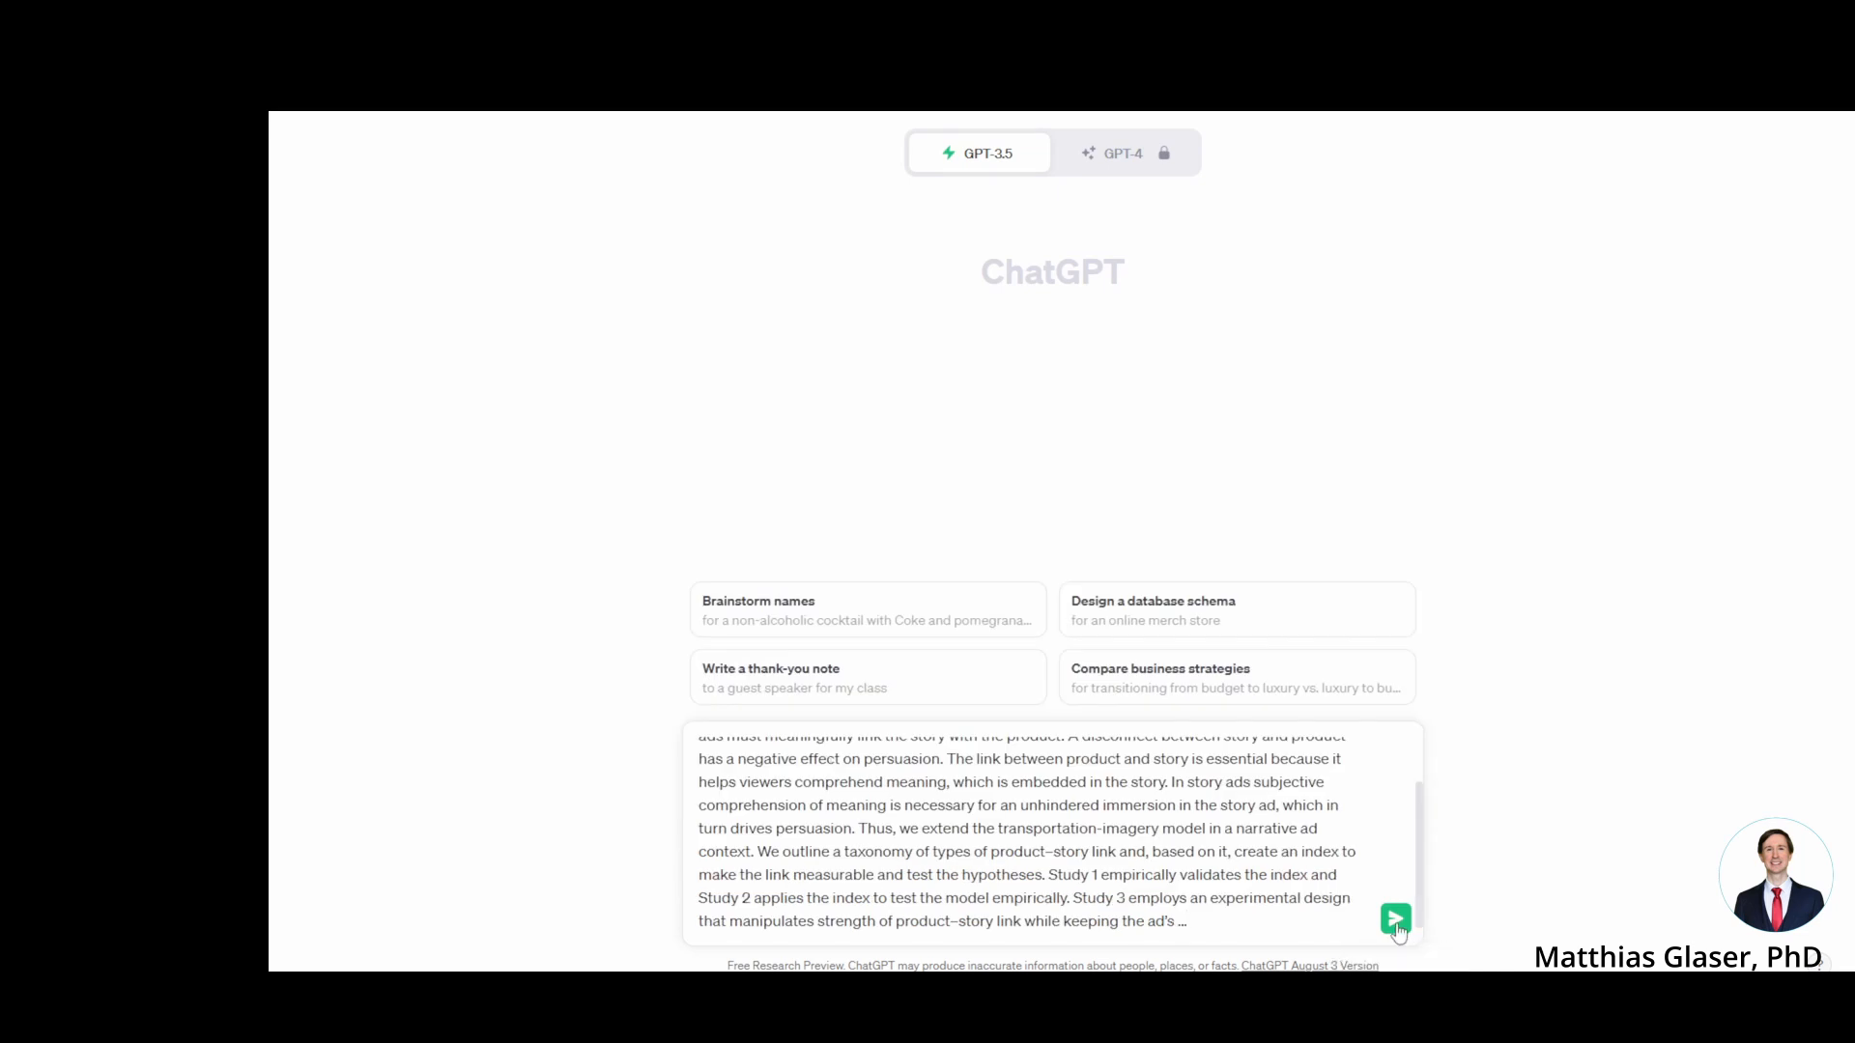
left_click(1396, 918)
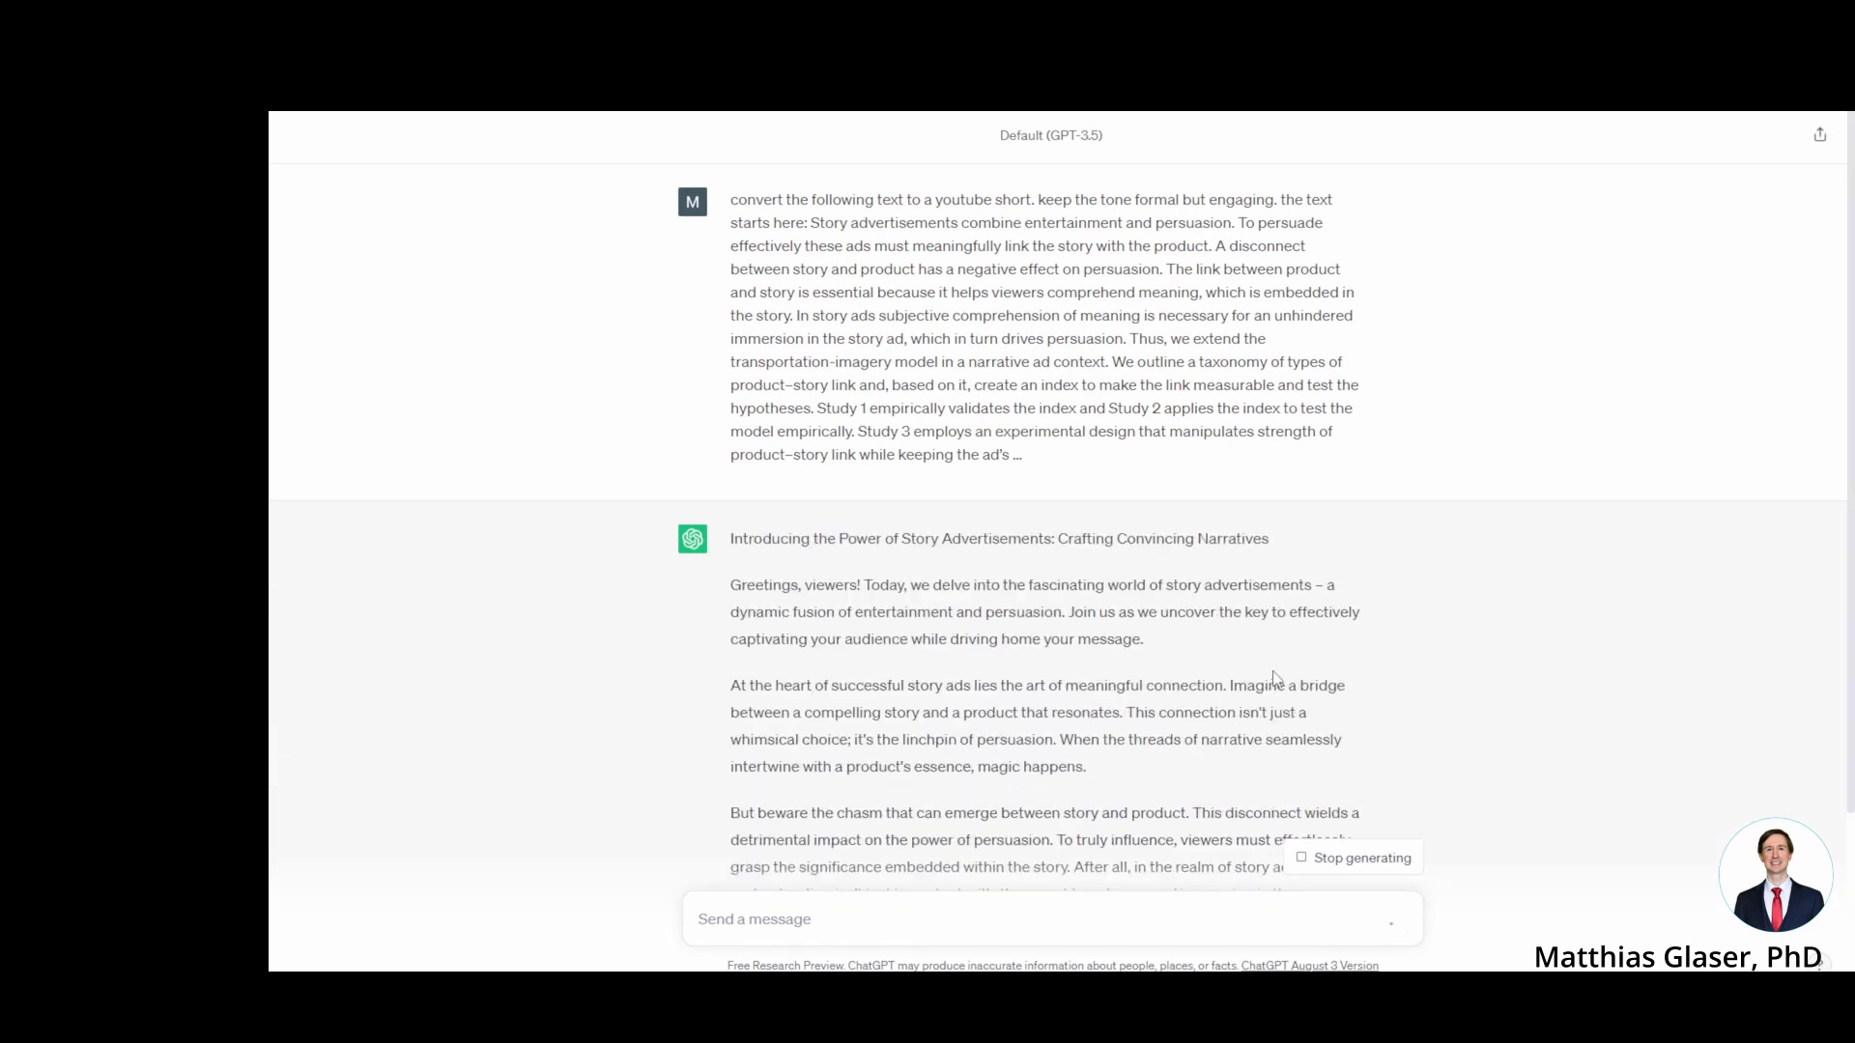
Step: Scroll through ChatGPT's script 'Introducing the Power of Story Advertisements: Crafting Convincing Narratives'
scroll("down", 3)
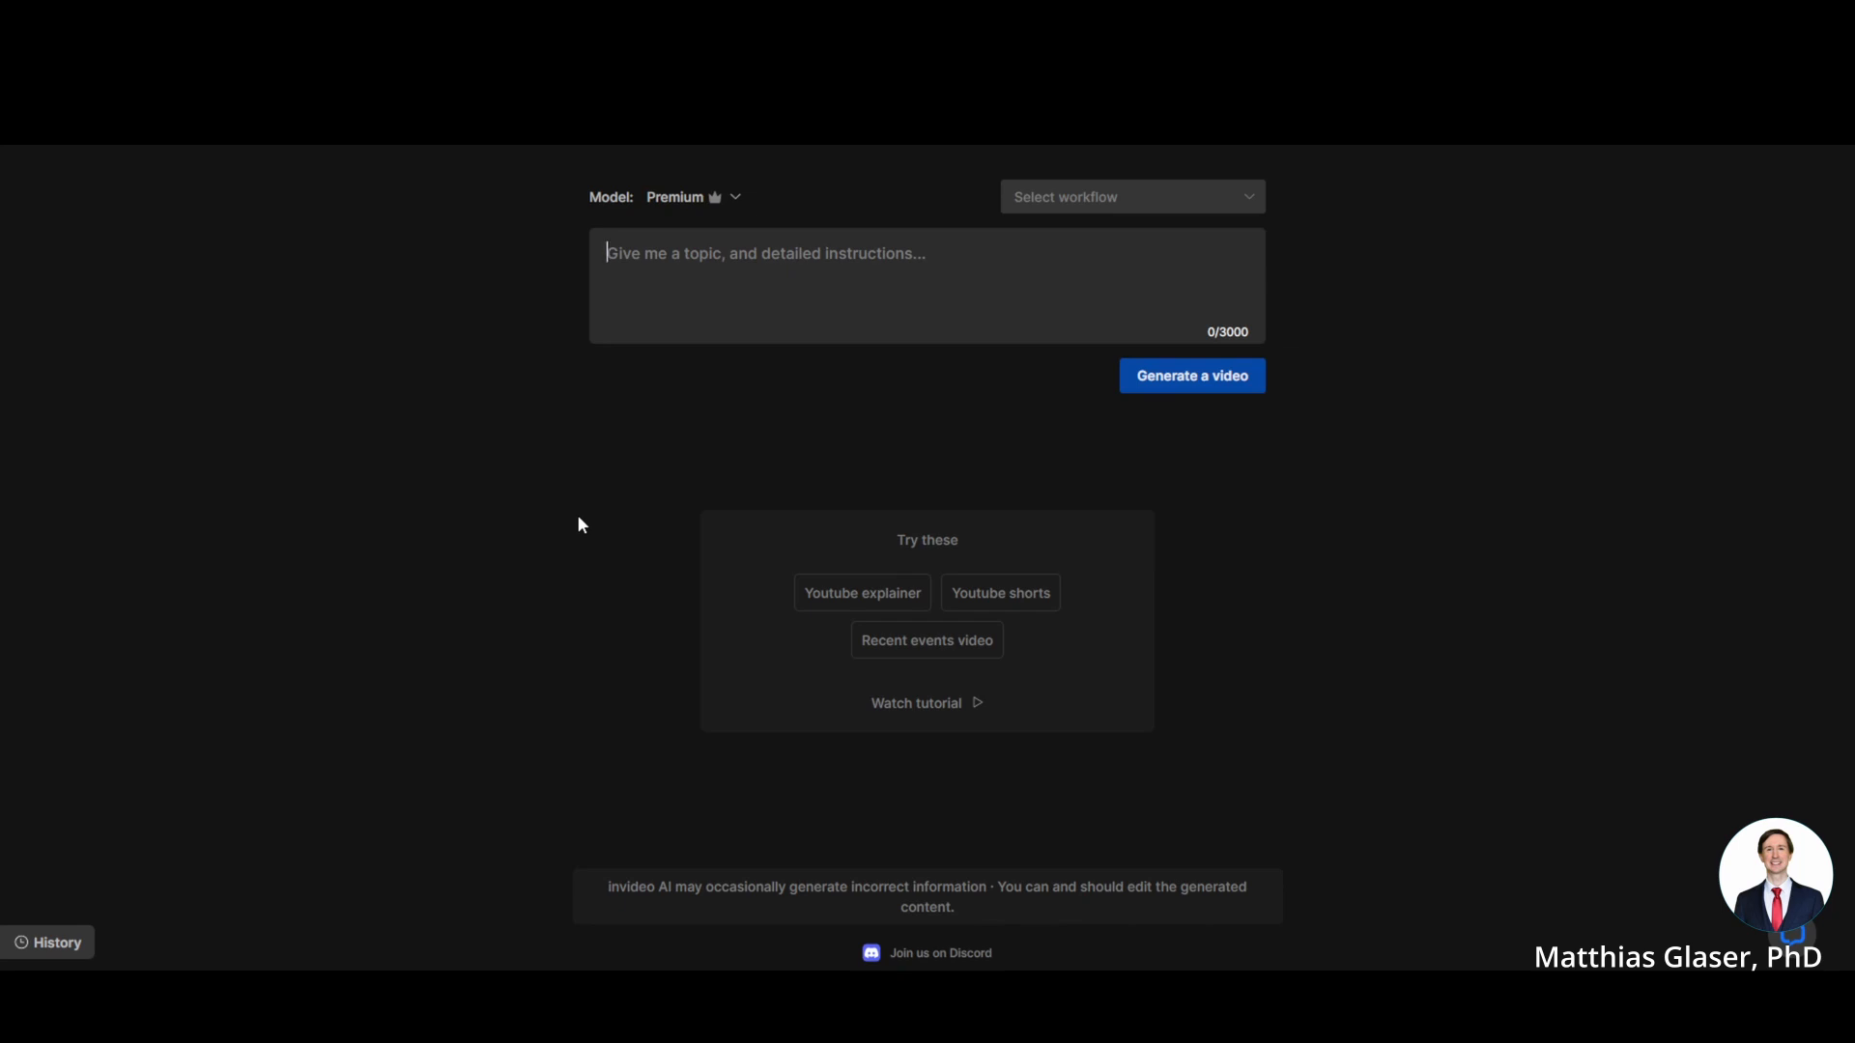
mouse_move(755, 489)
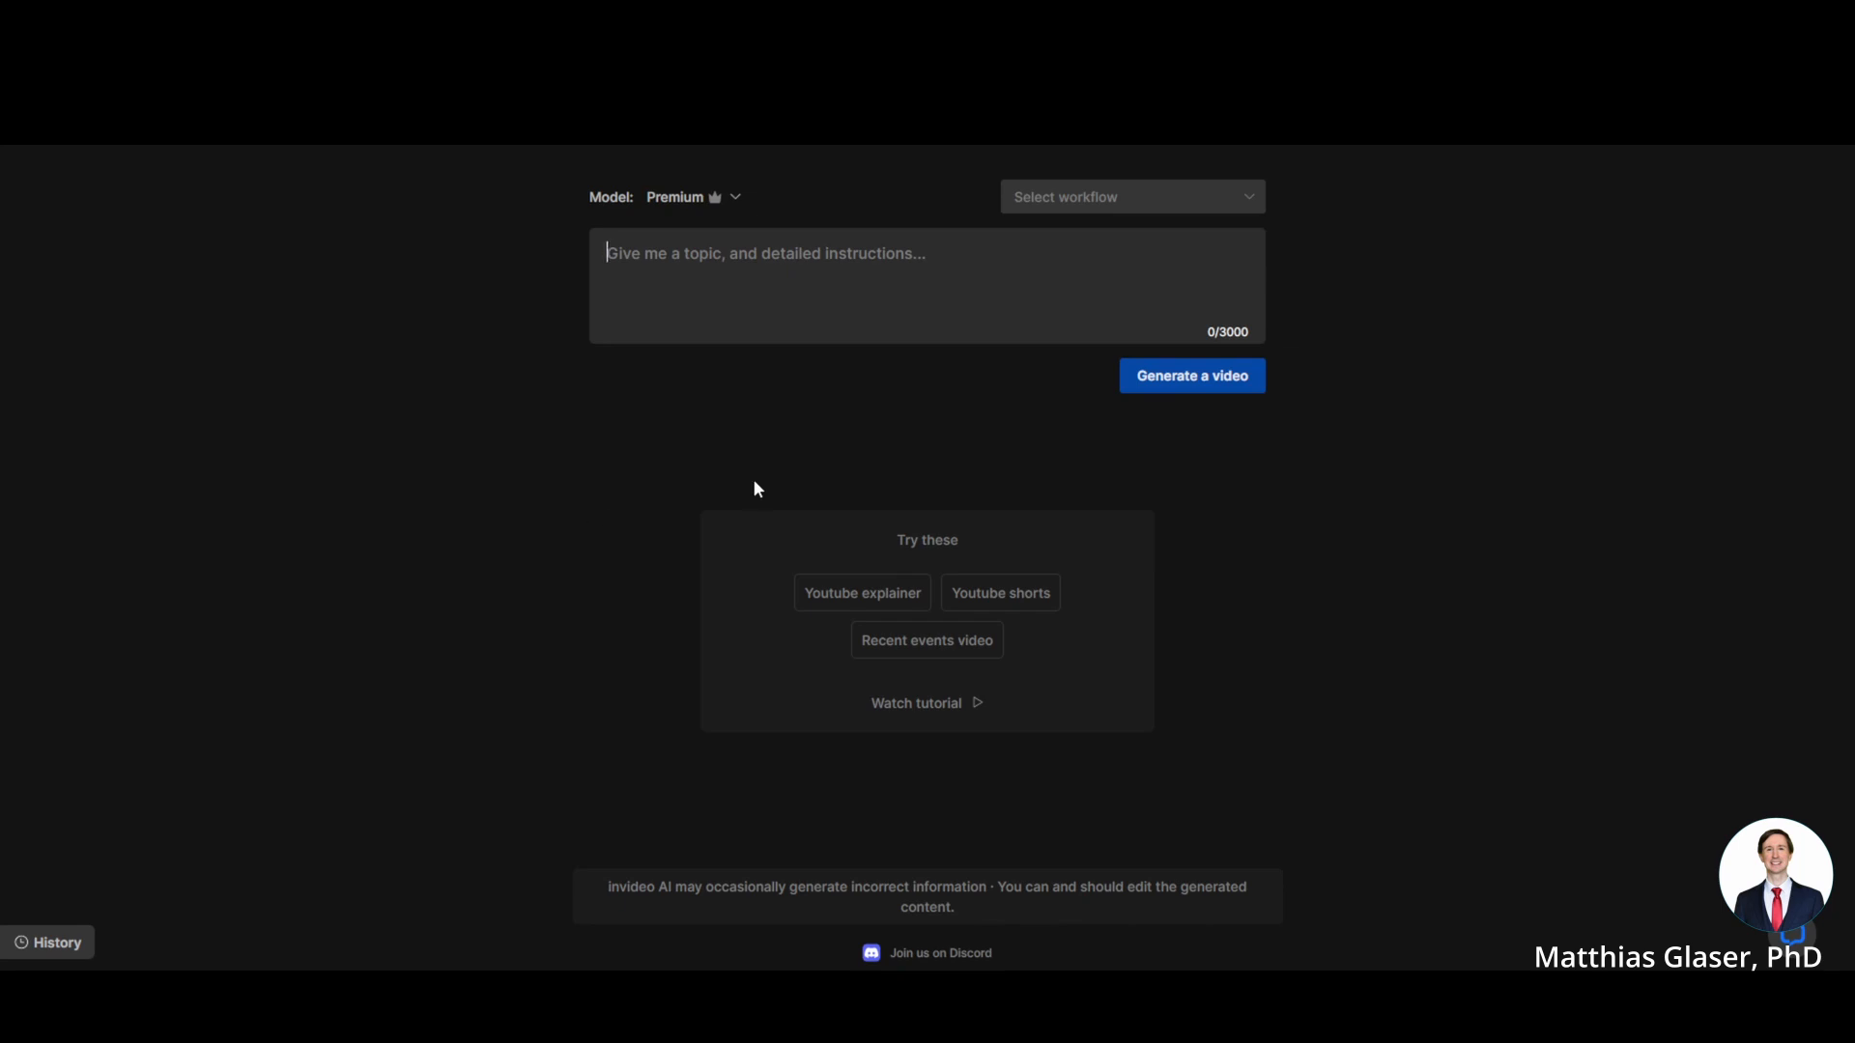
mouse_move(1065, 386)
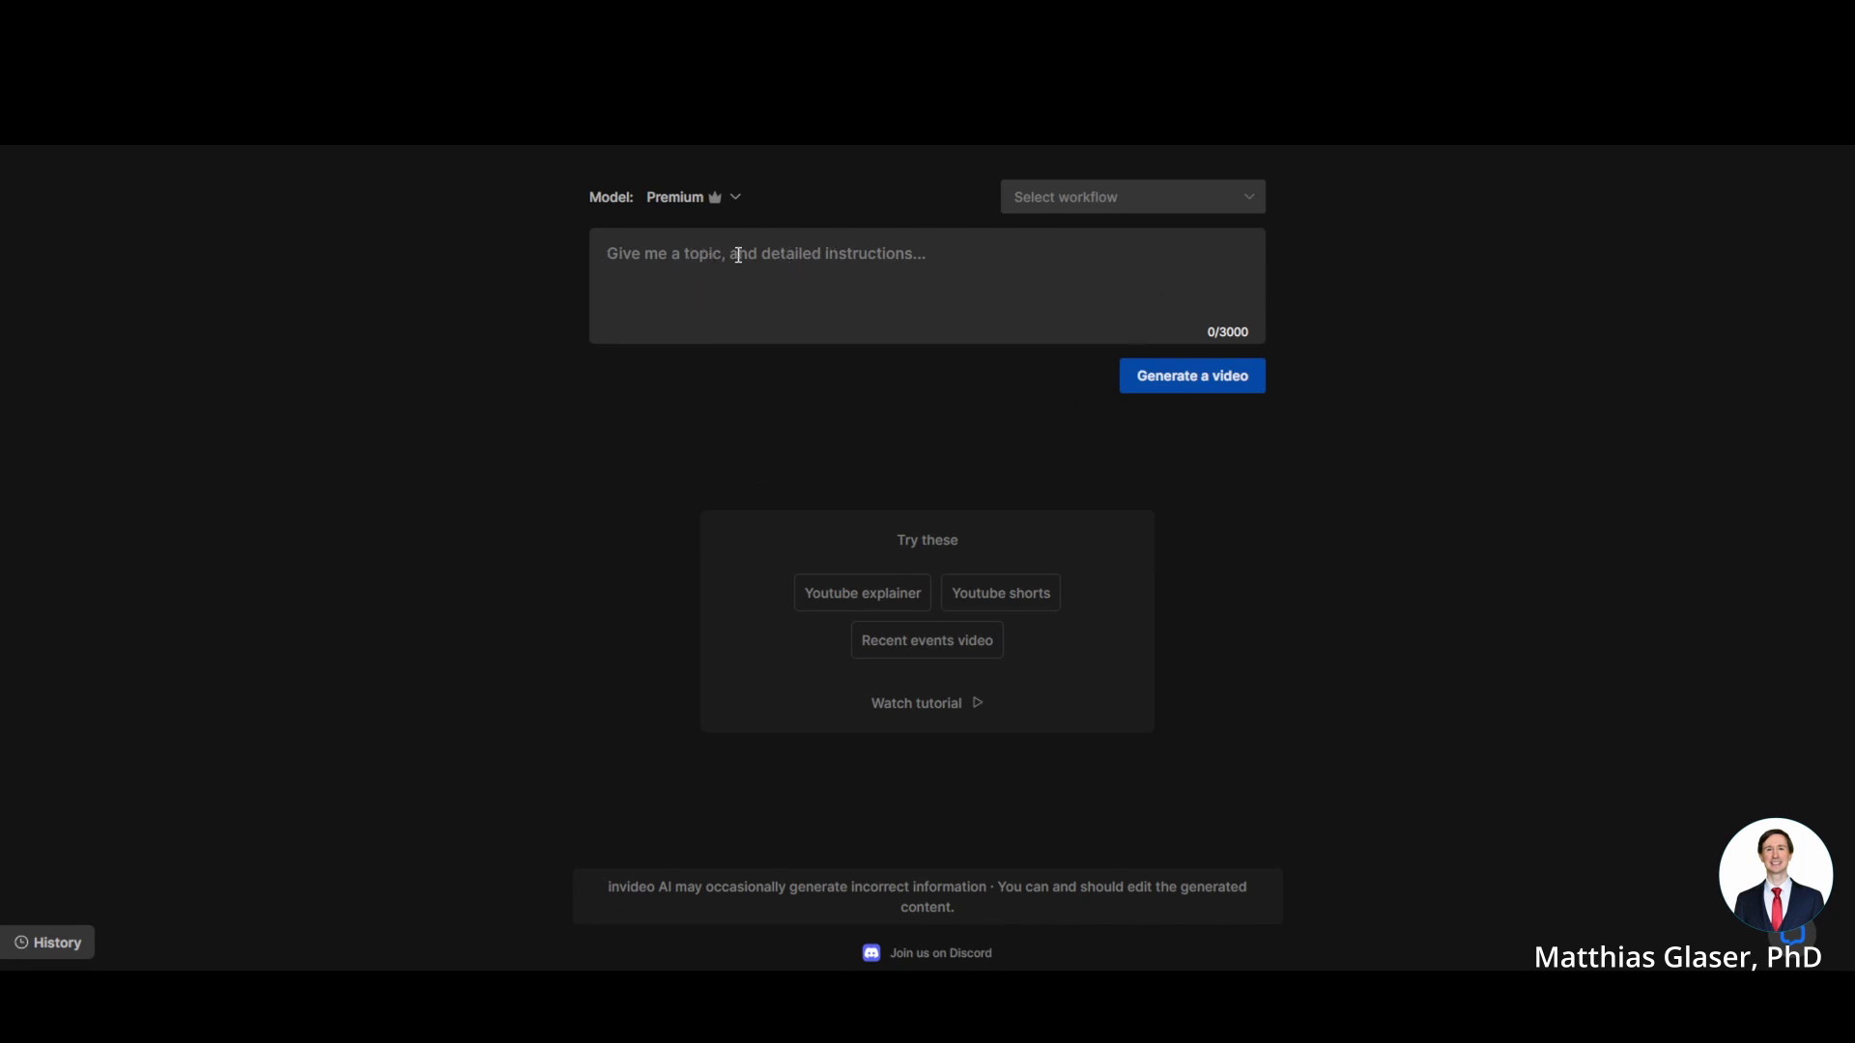
mouse_move(733, 301)
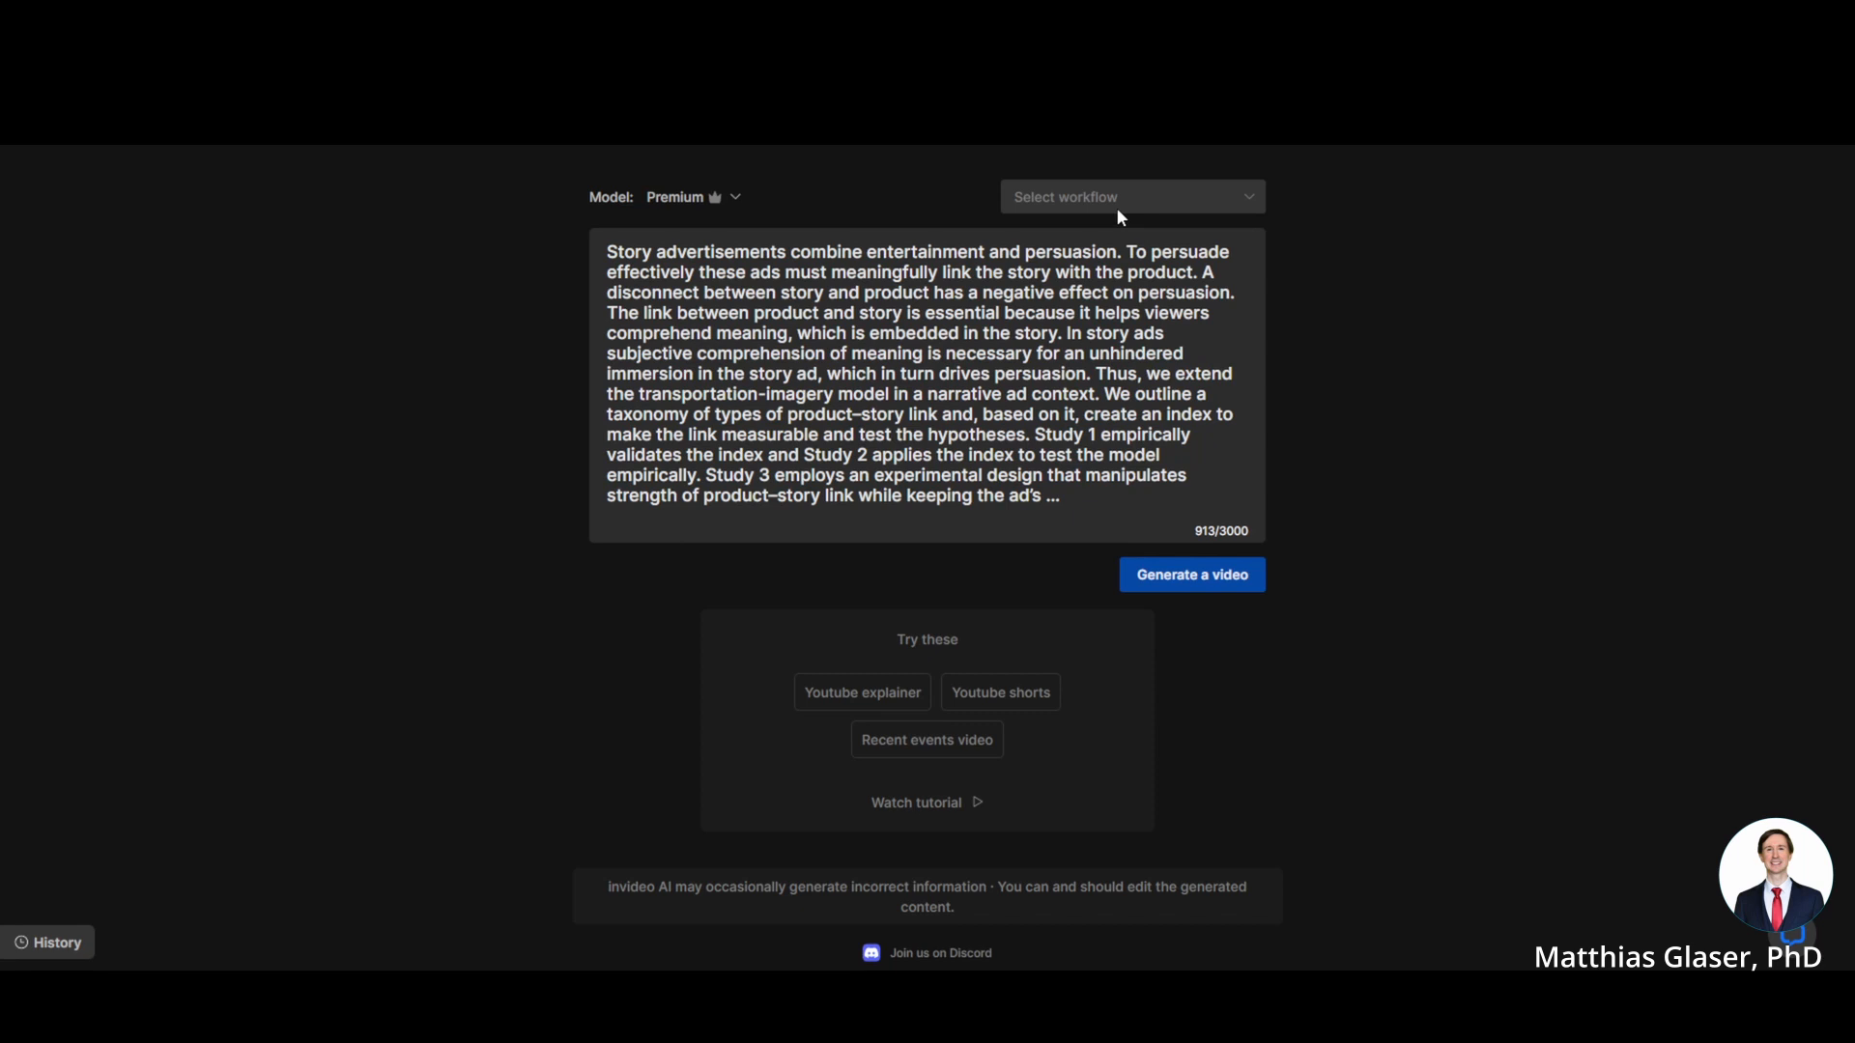
Step: Show the workflow options for the pasted story-advertisements abstract prompt
left_click(1128, 196)
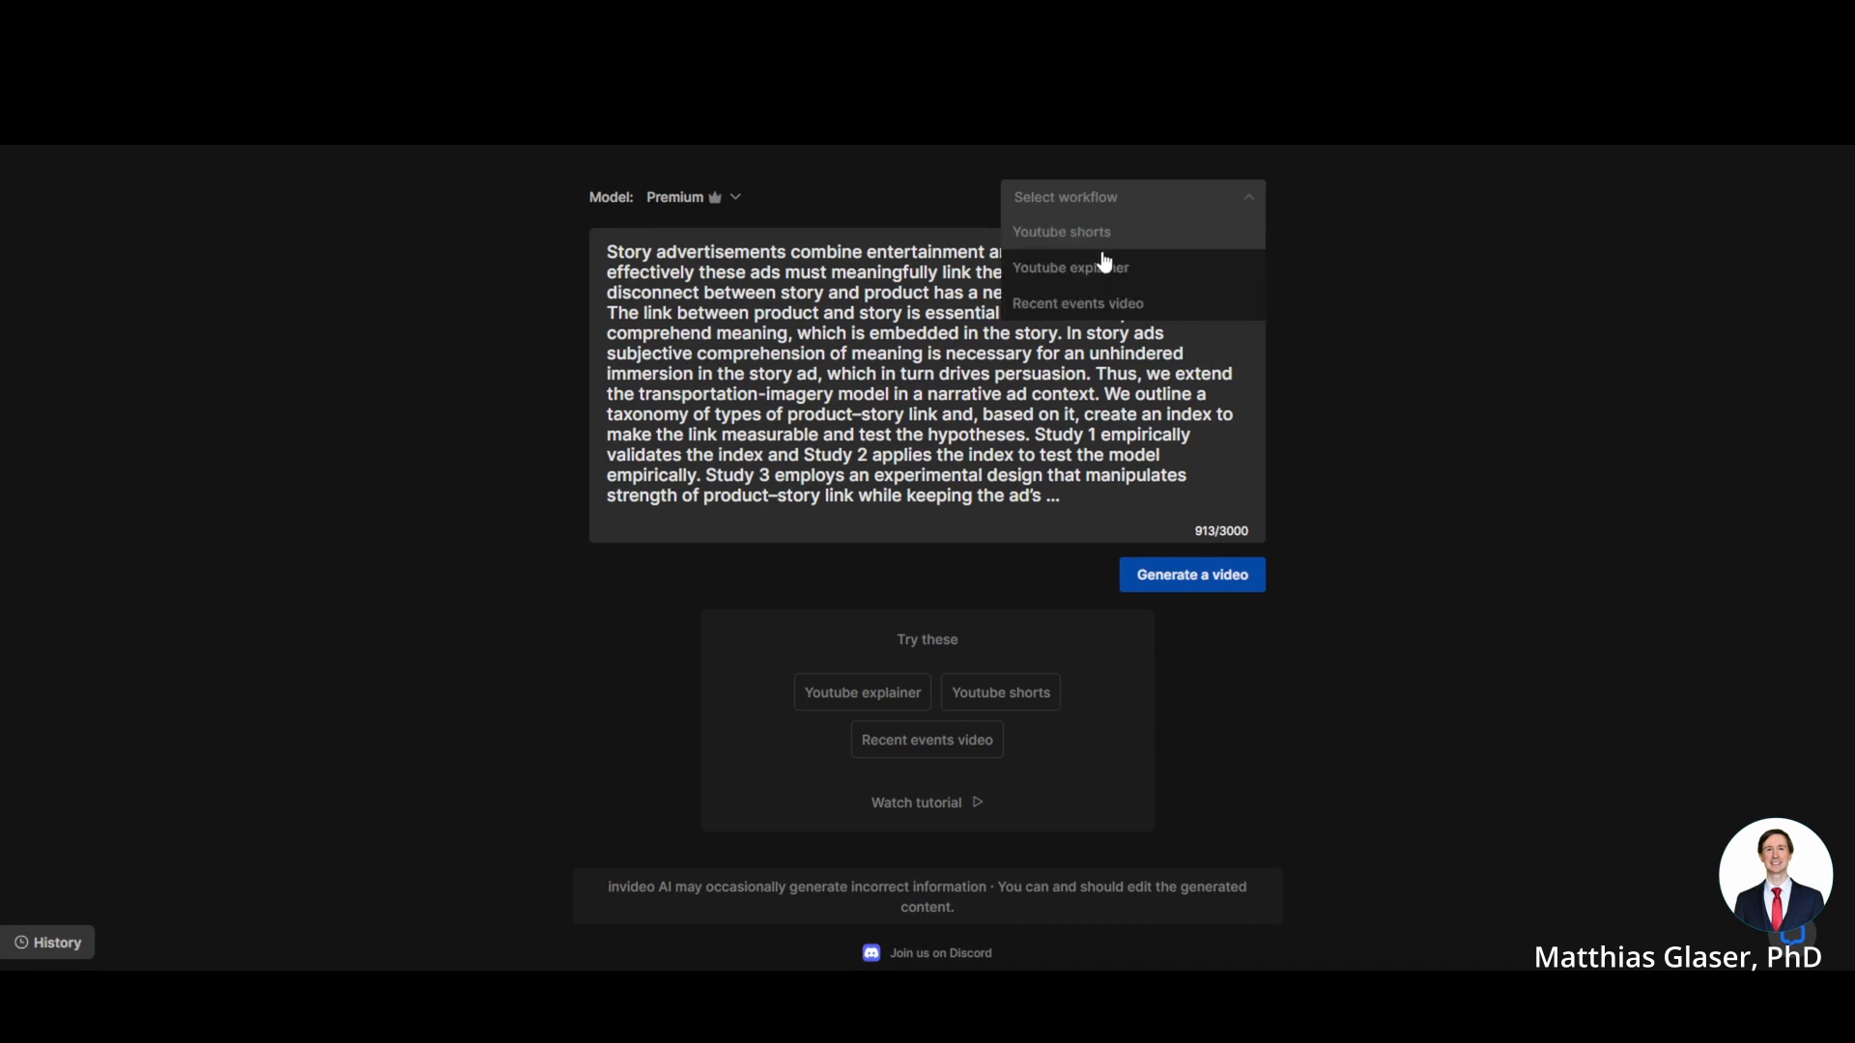
mouse_move(1101, 268)
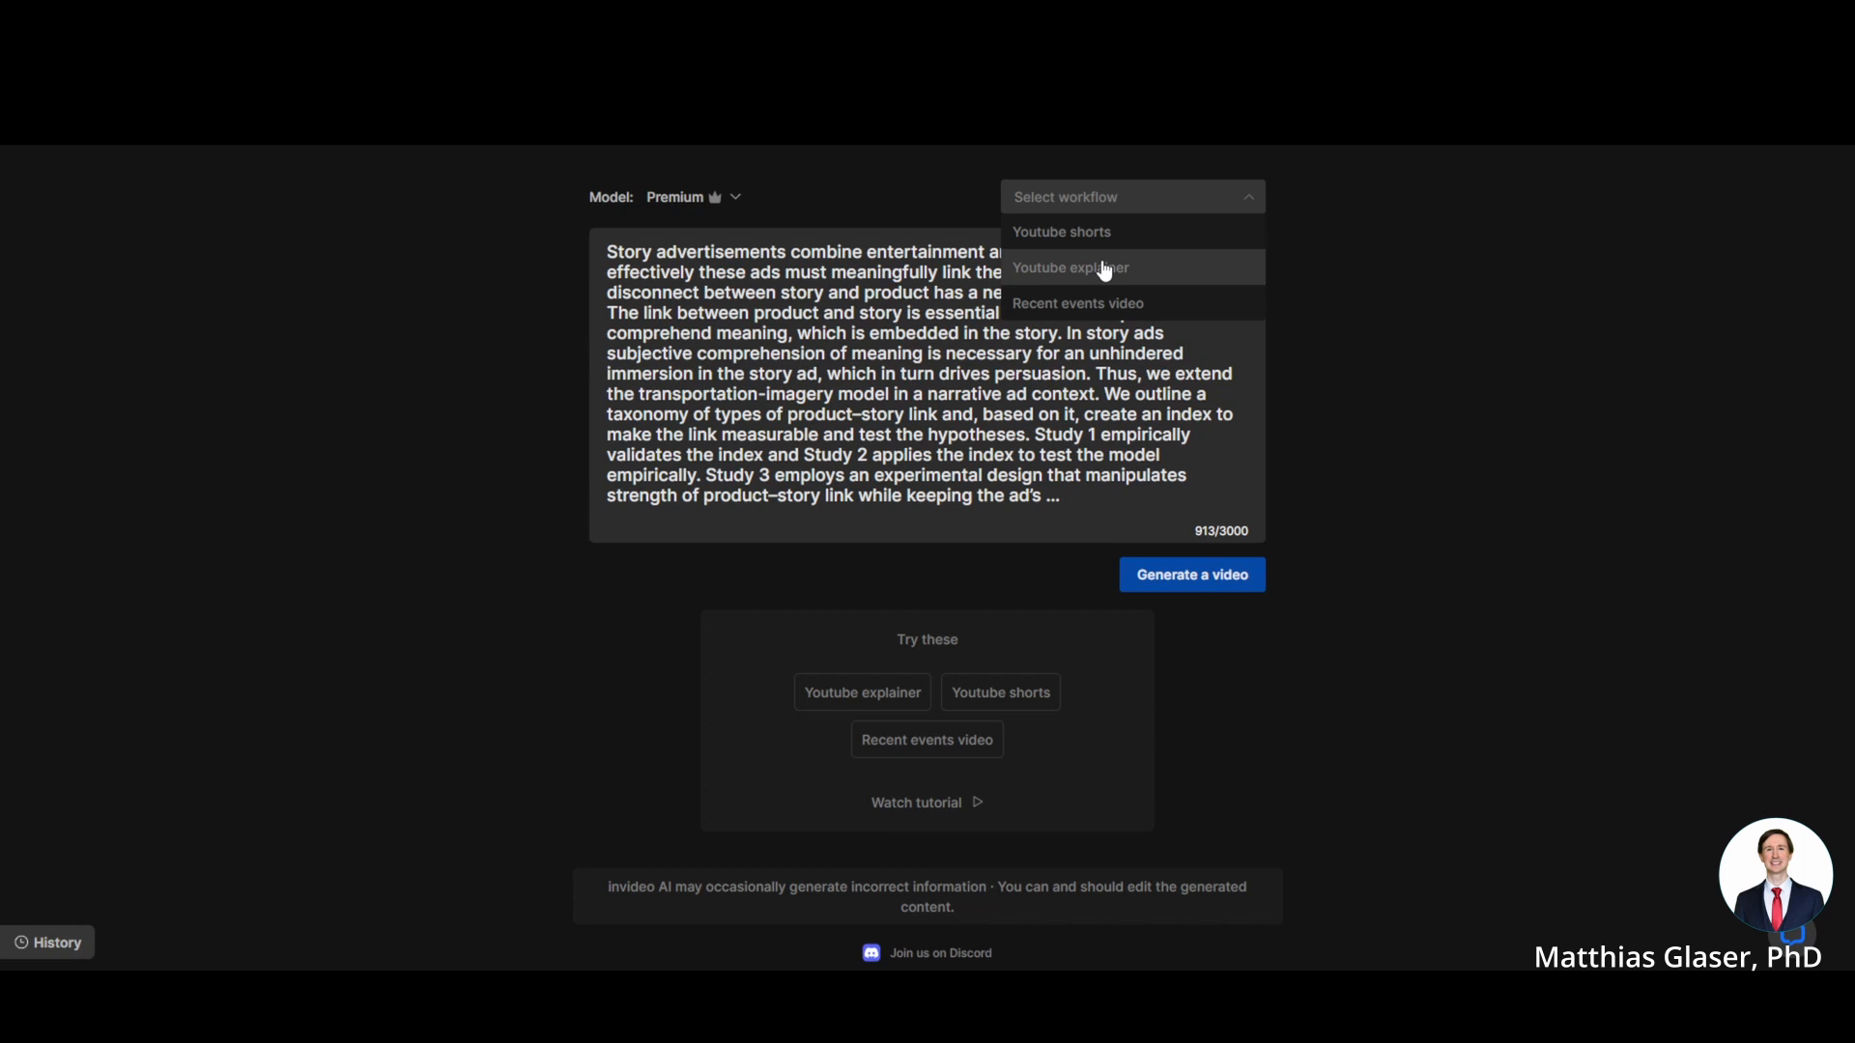
Step: Set up Youtube explainer with a male, middle-aged British voice, then close the form
left_click(1068, 267)
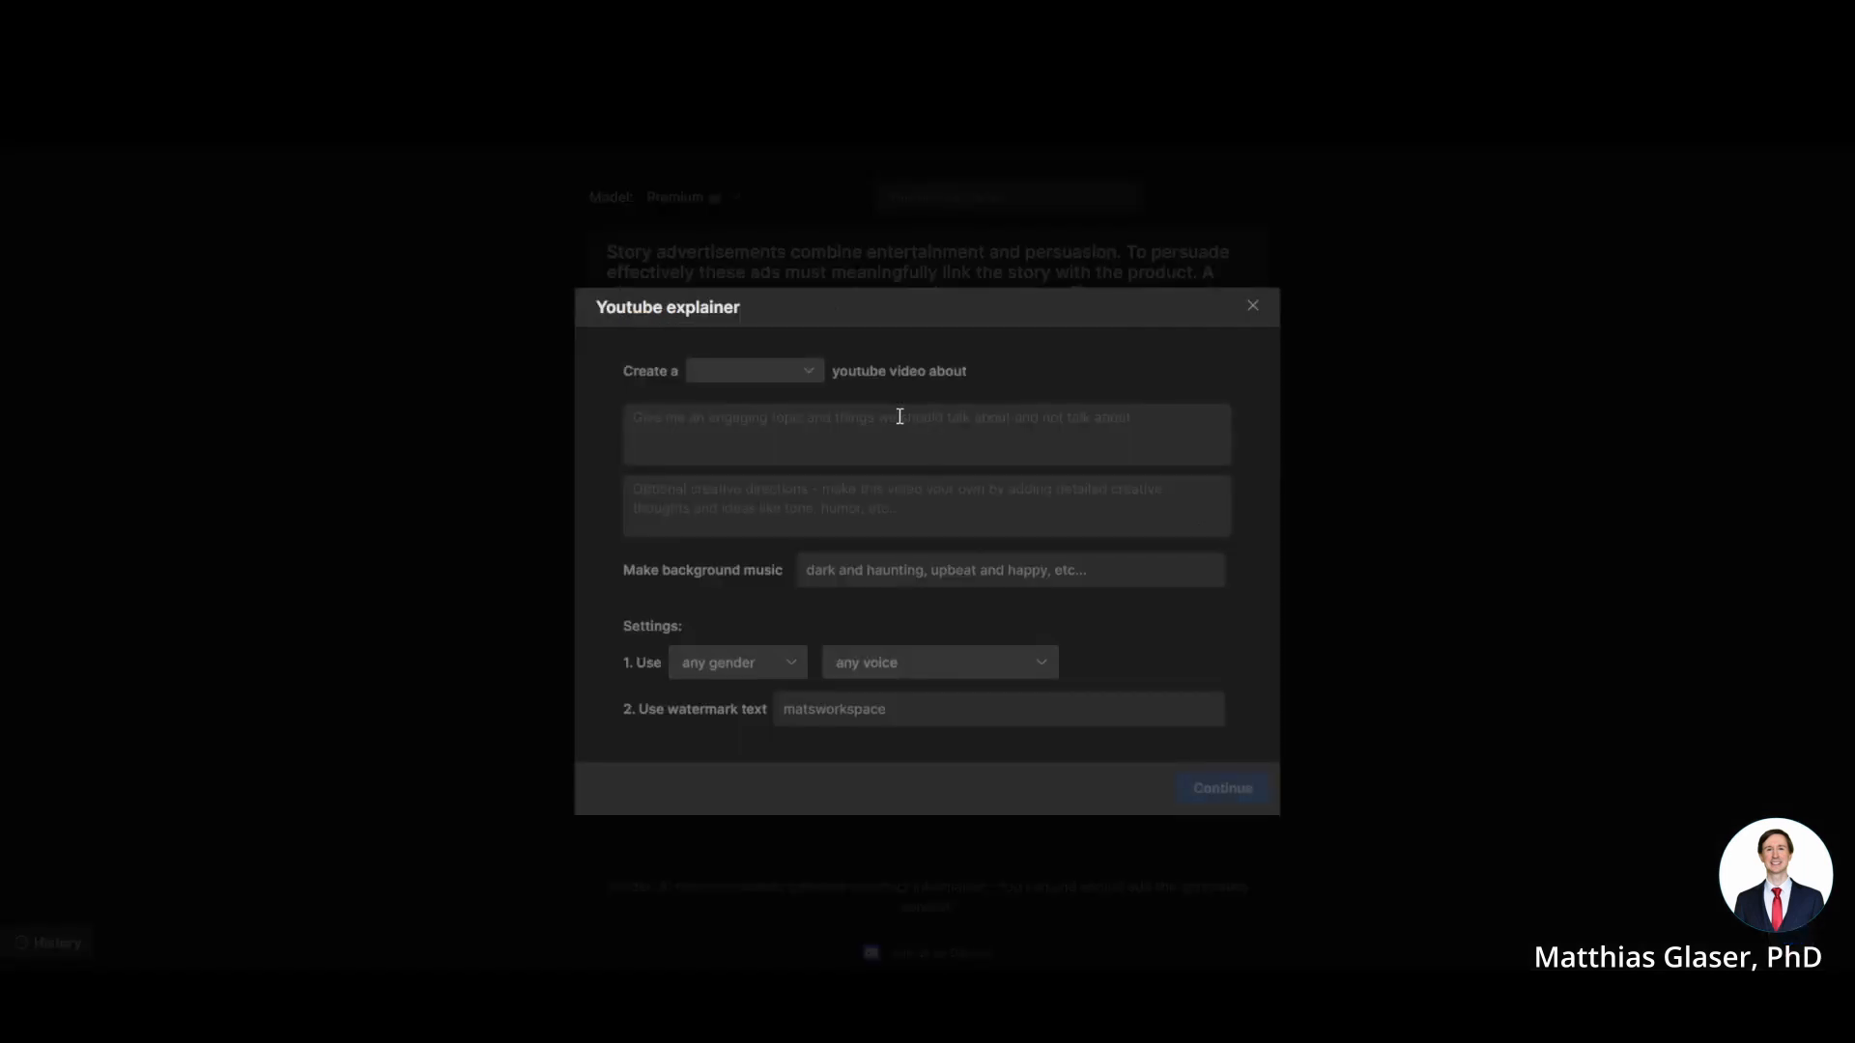
mouse_move(812, 549)
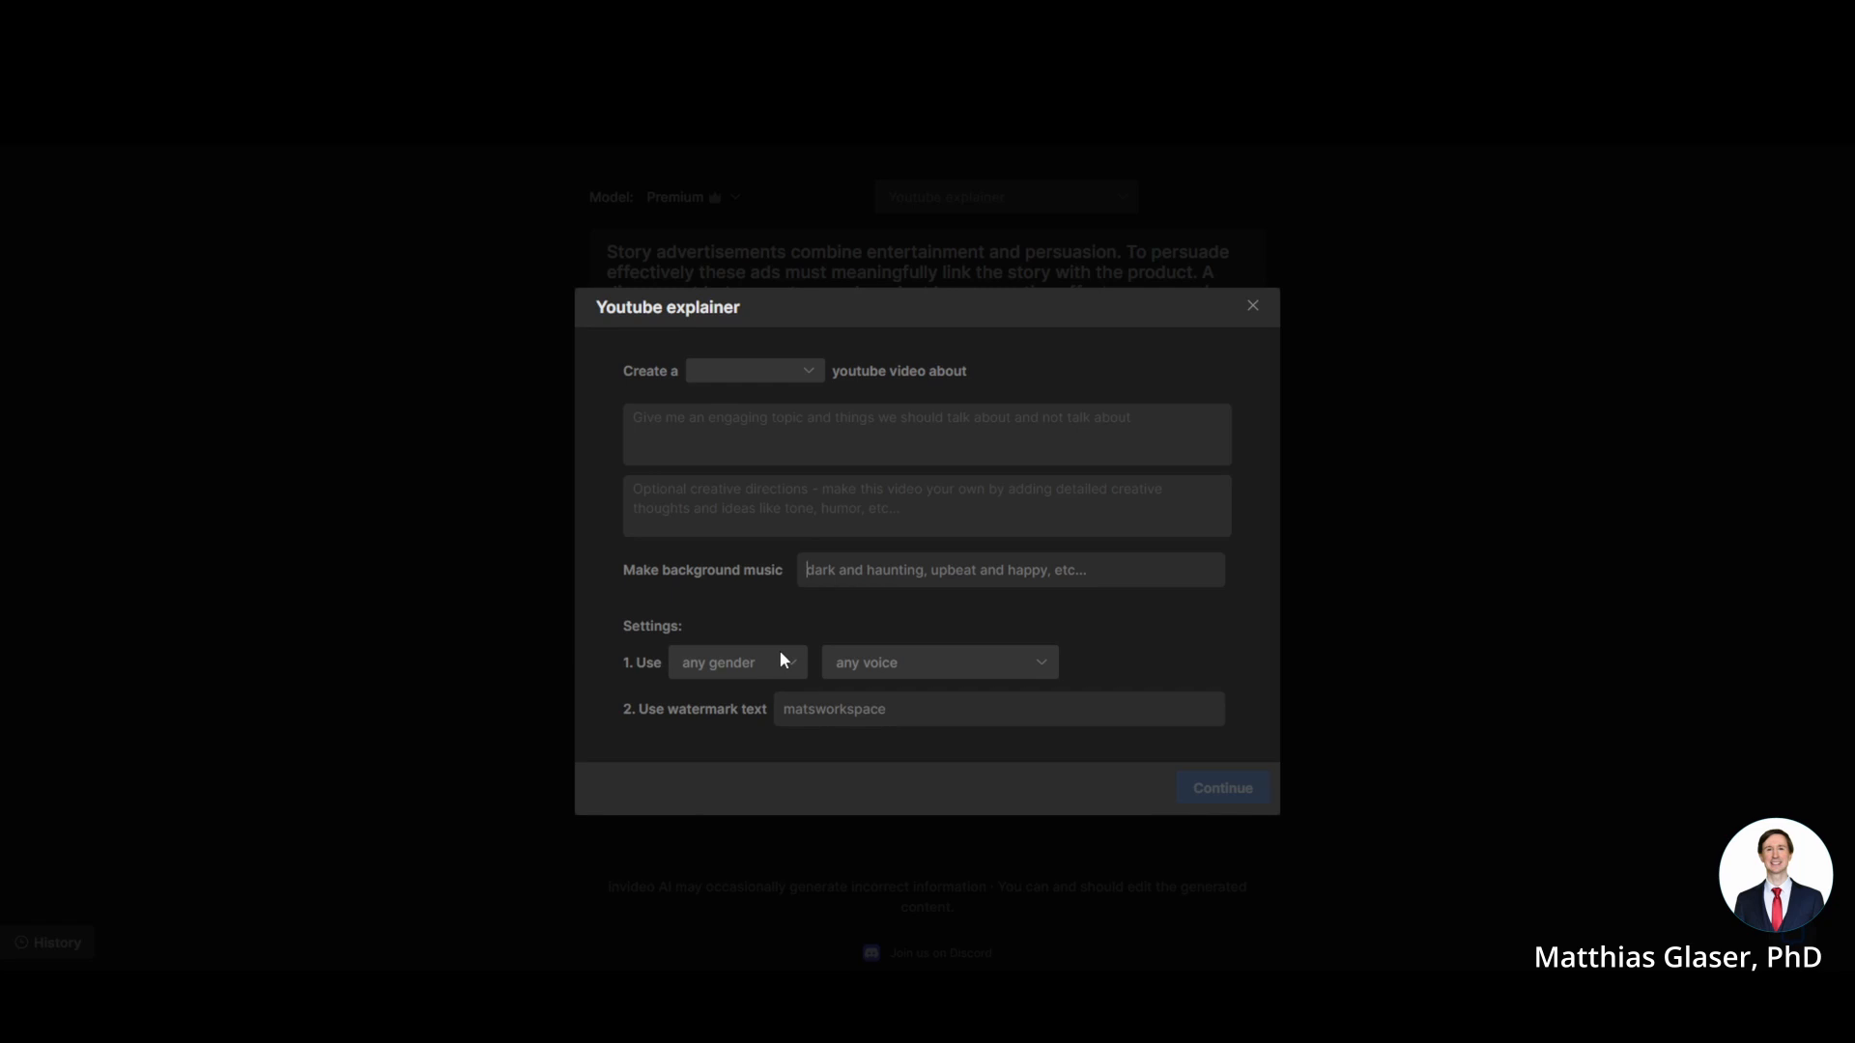
left_click(737, 661)
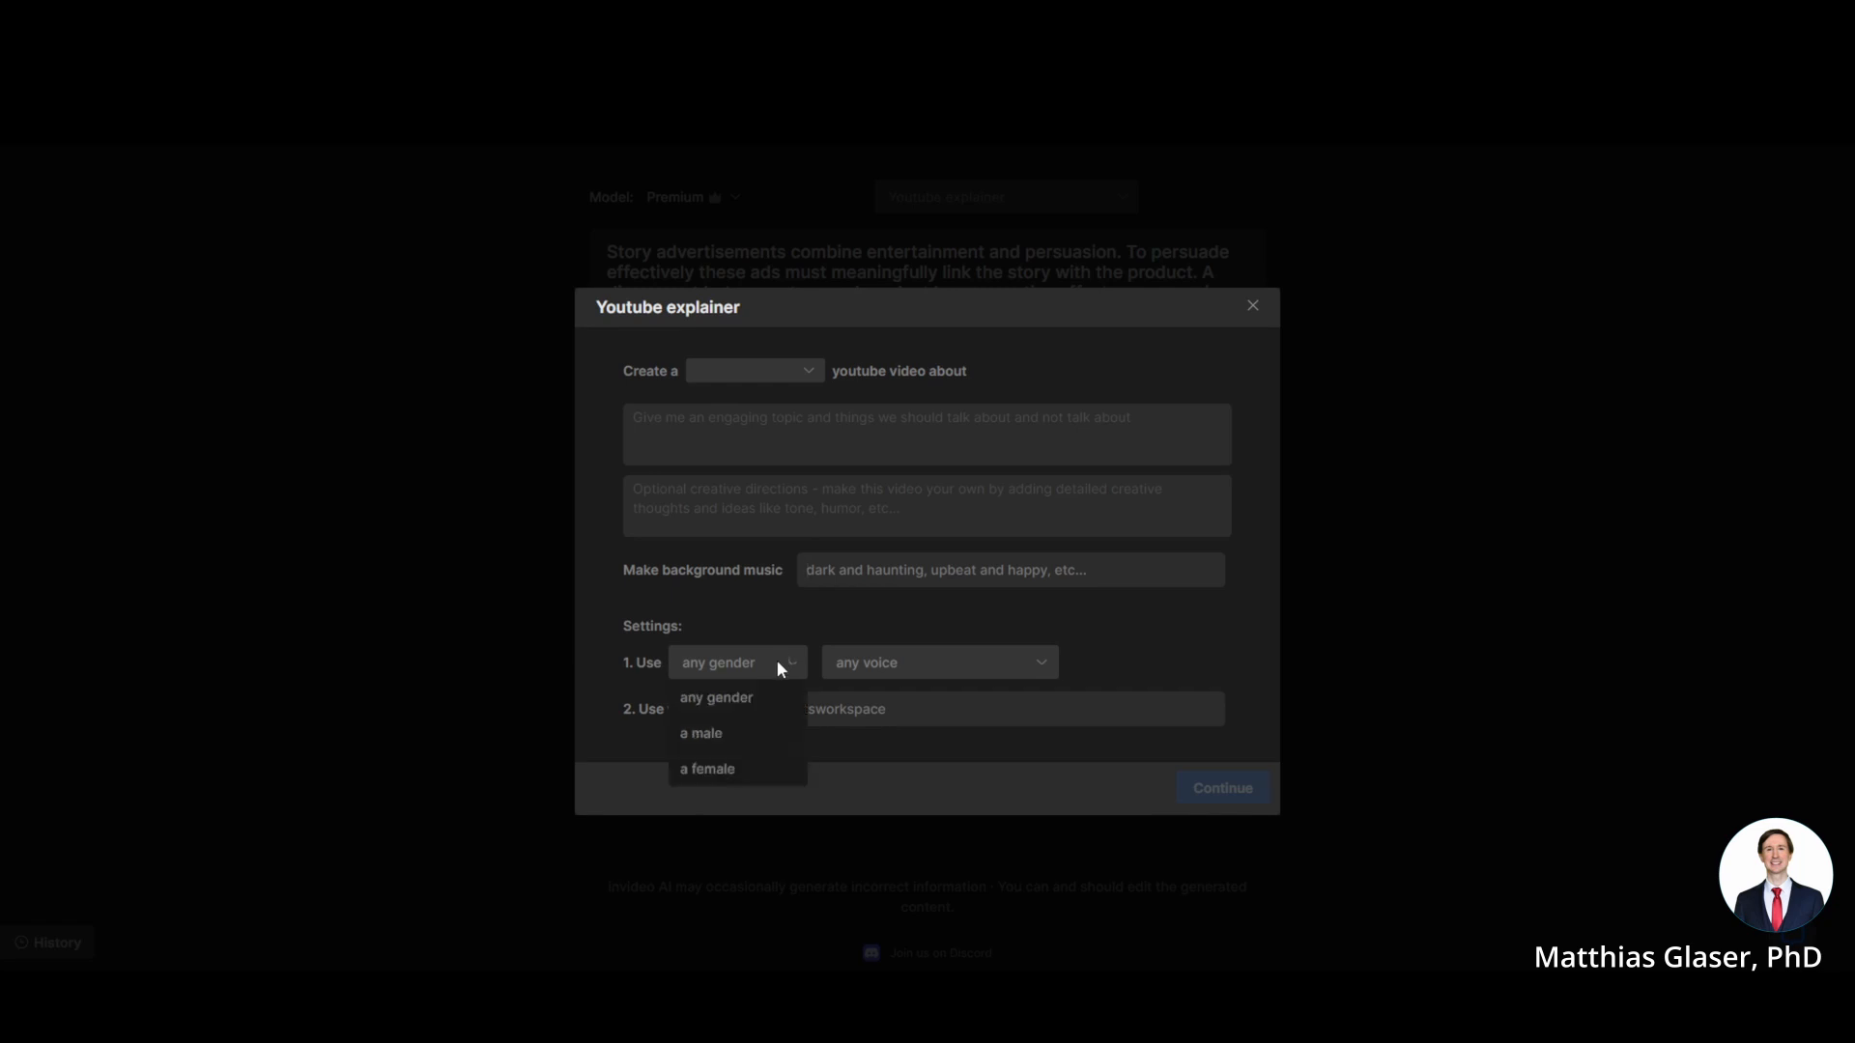
left_click(700, 733)
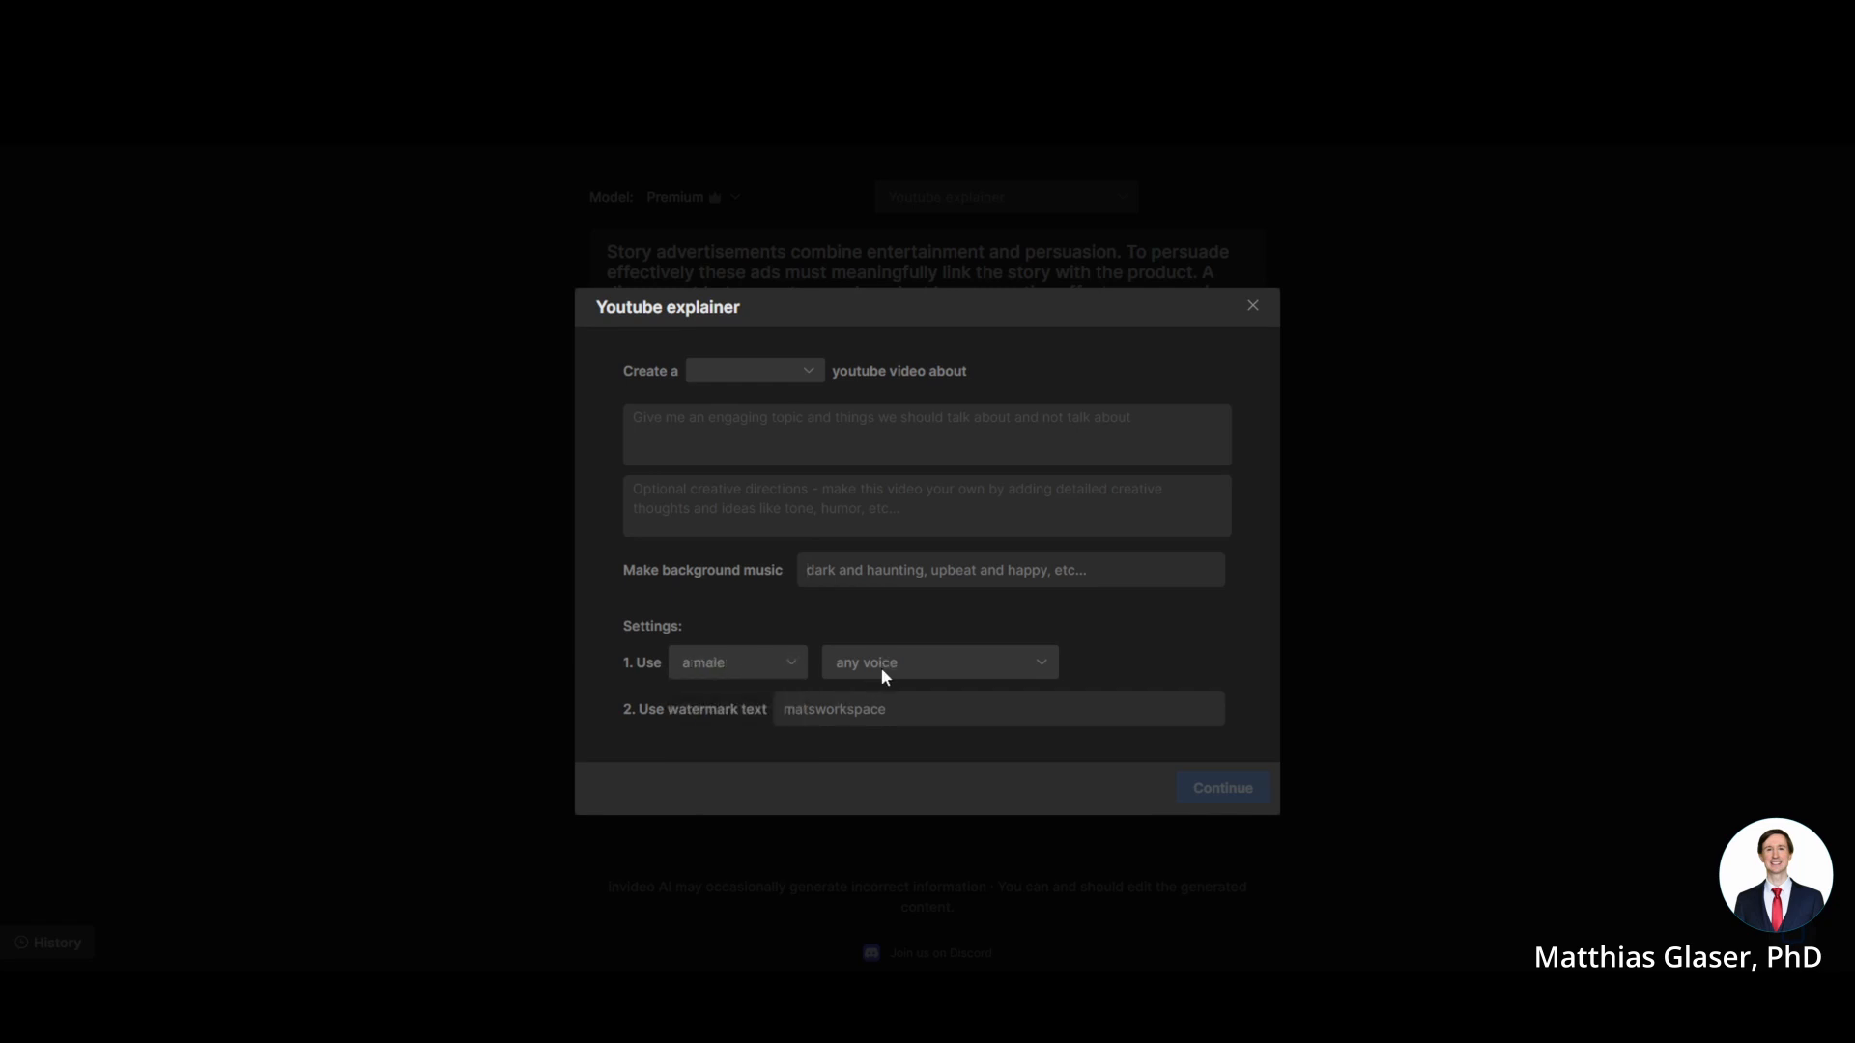
left_click(938, 661)
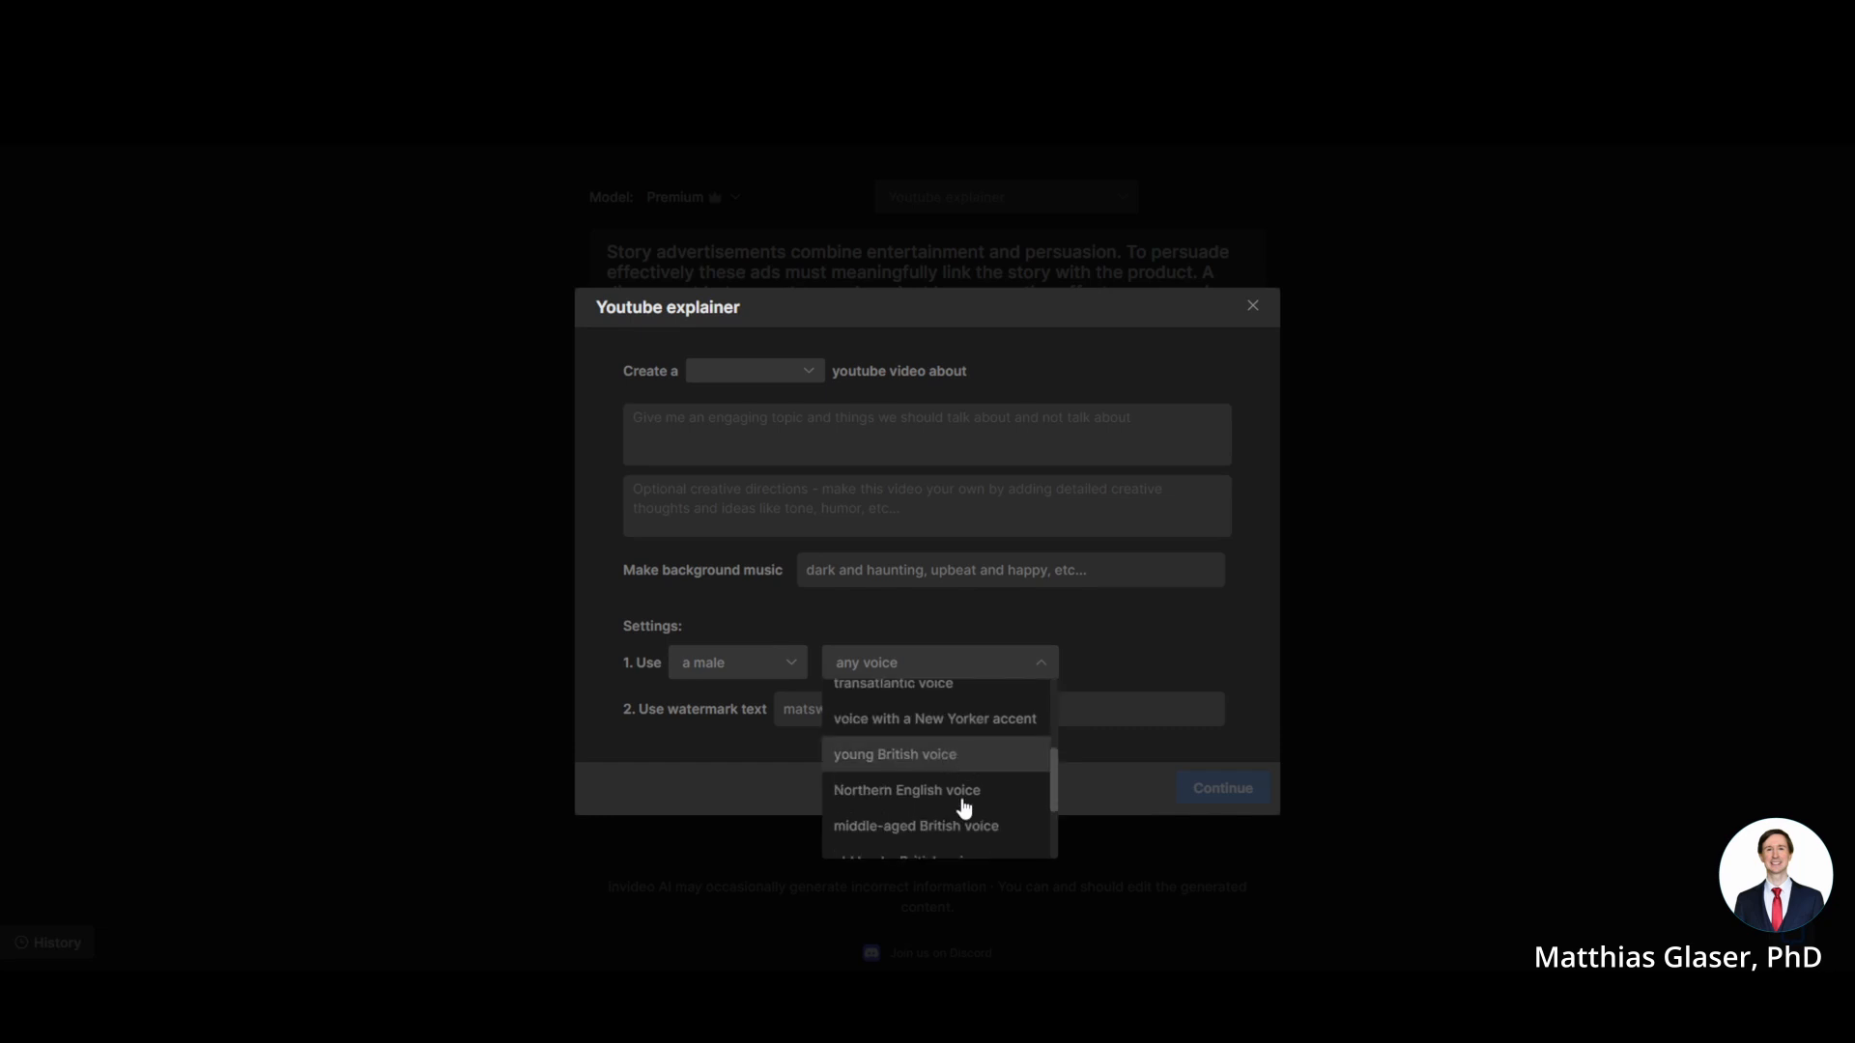
left_click(914, 826)
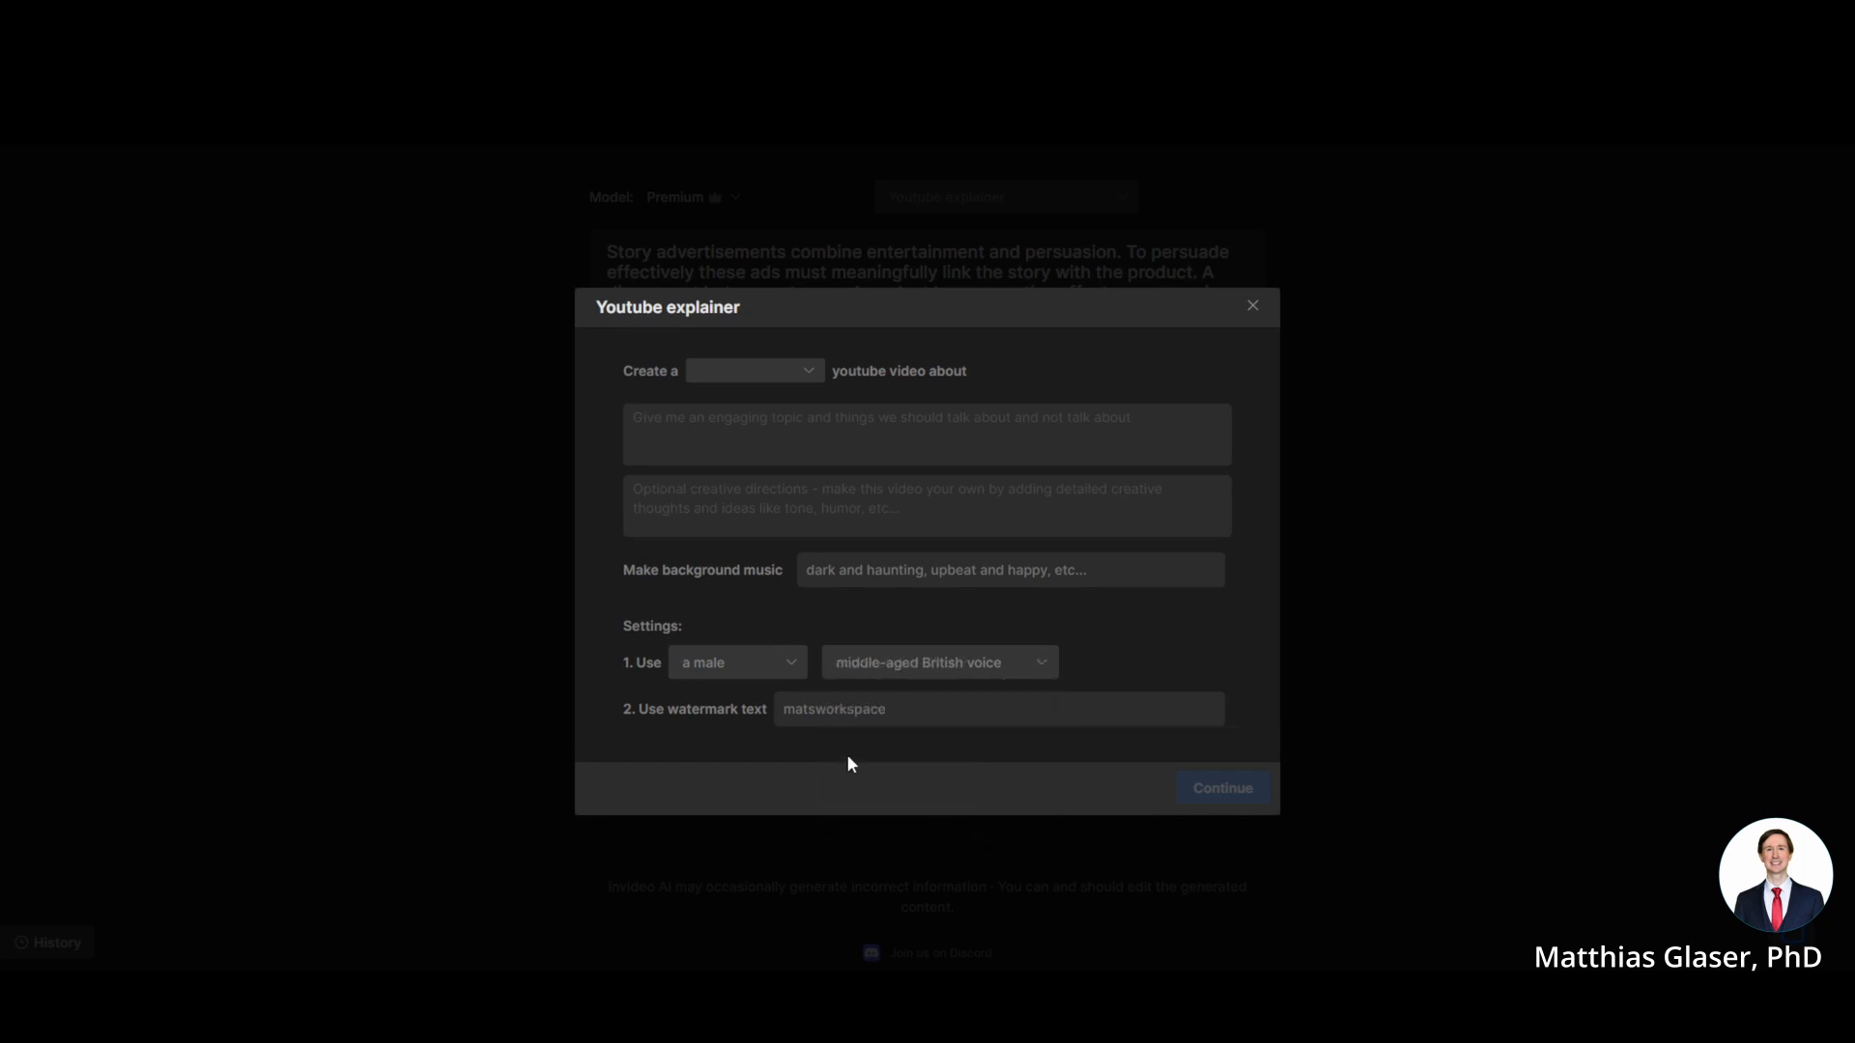
mouse_move(1263, 315)
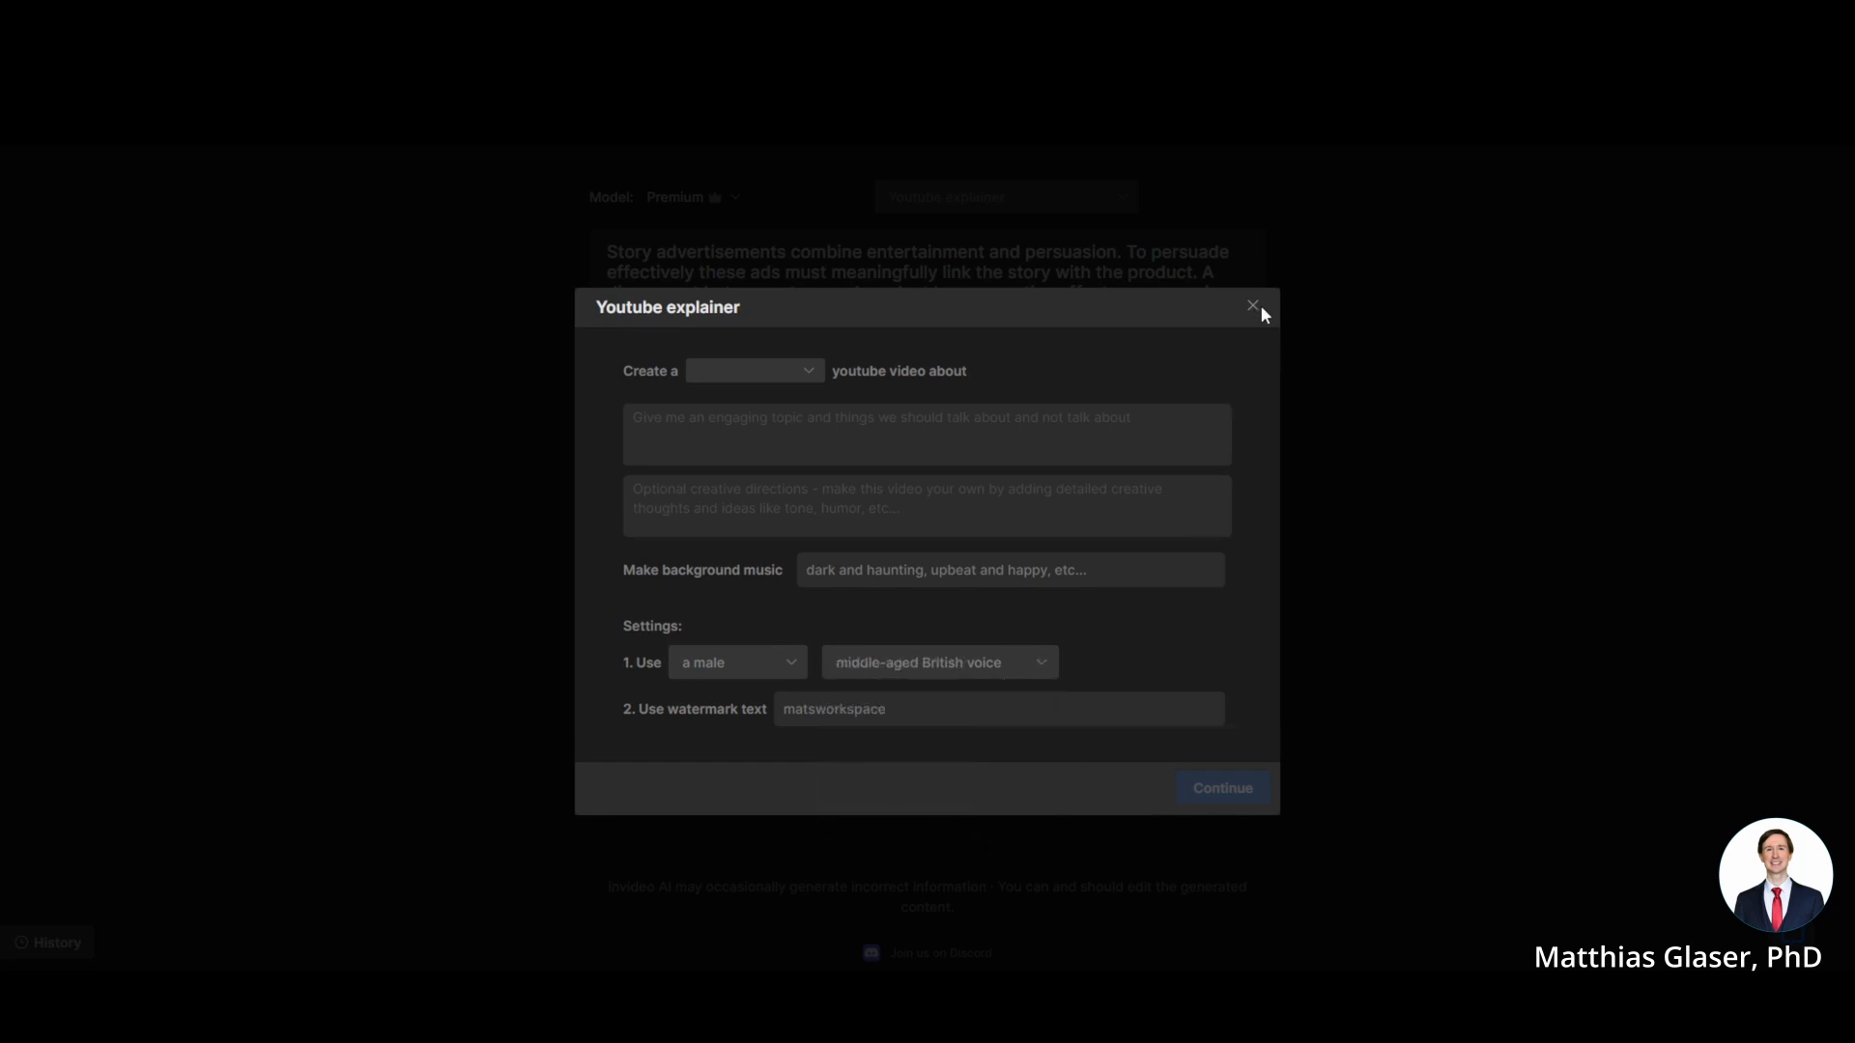
left_click(1253, 306)
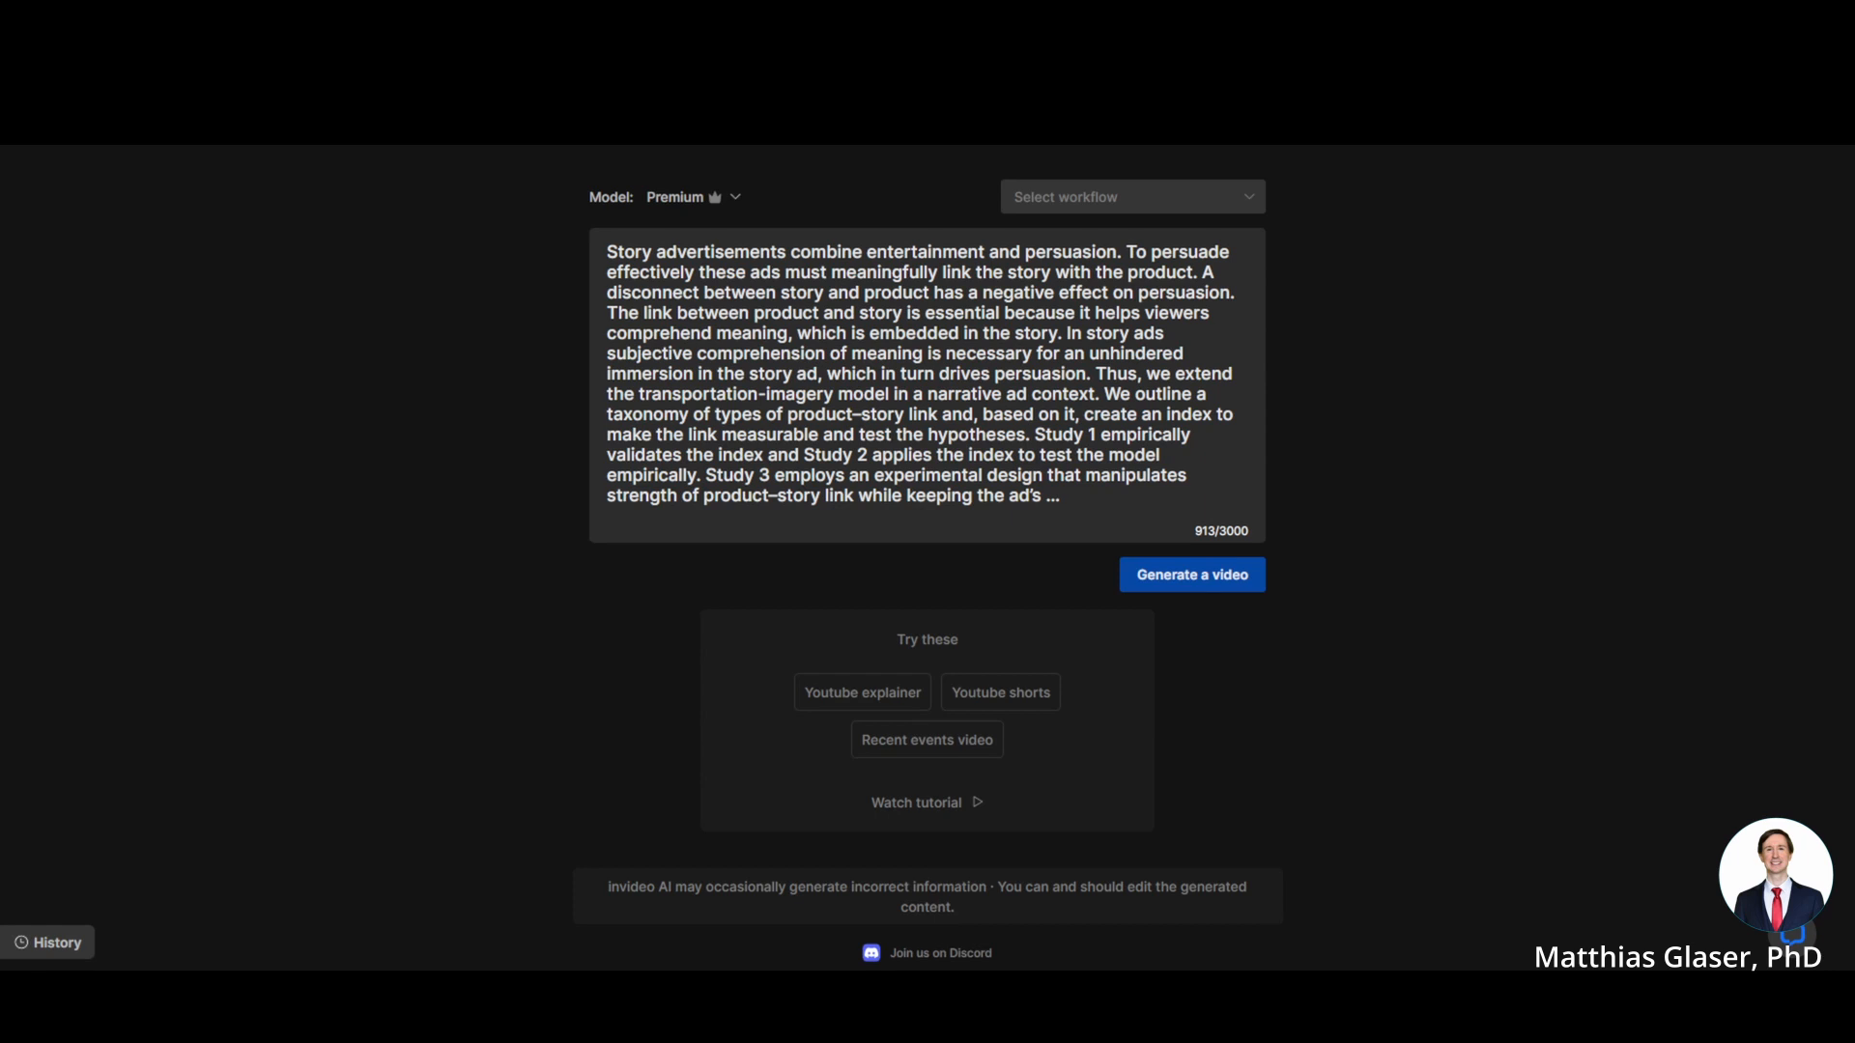
Step: Generate the video 'The Art of Story Ads: A Voyage of Discovery' from the abstract
left_click(1191, 574)
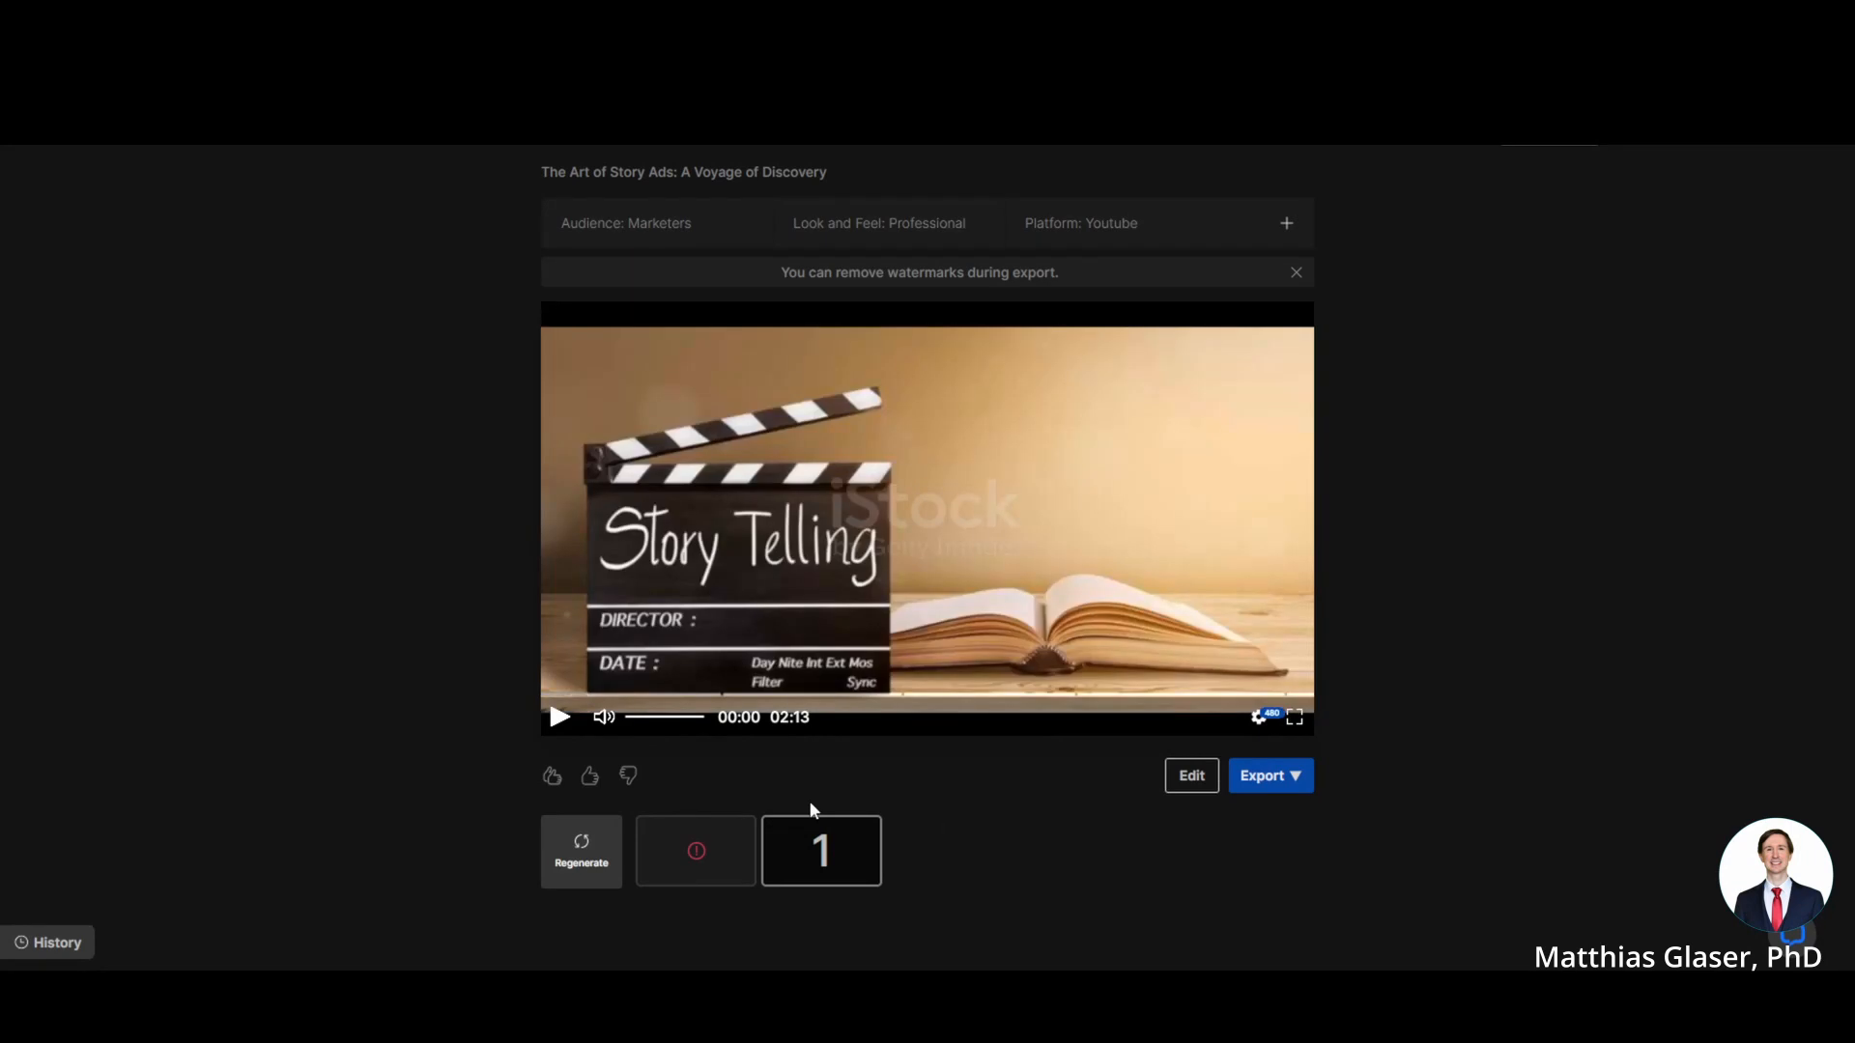
left_click(1191, 776)
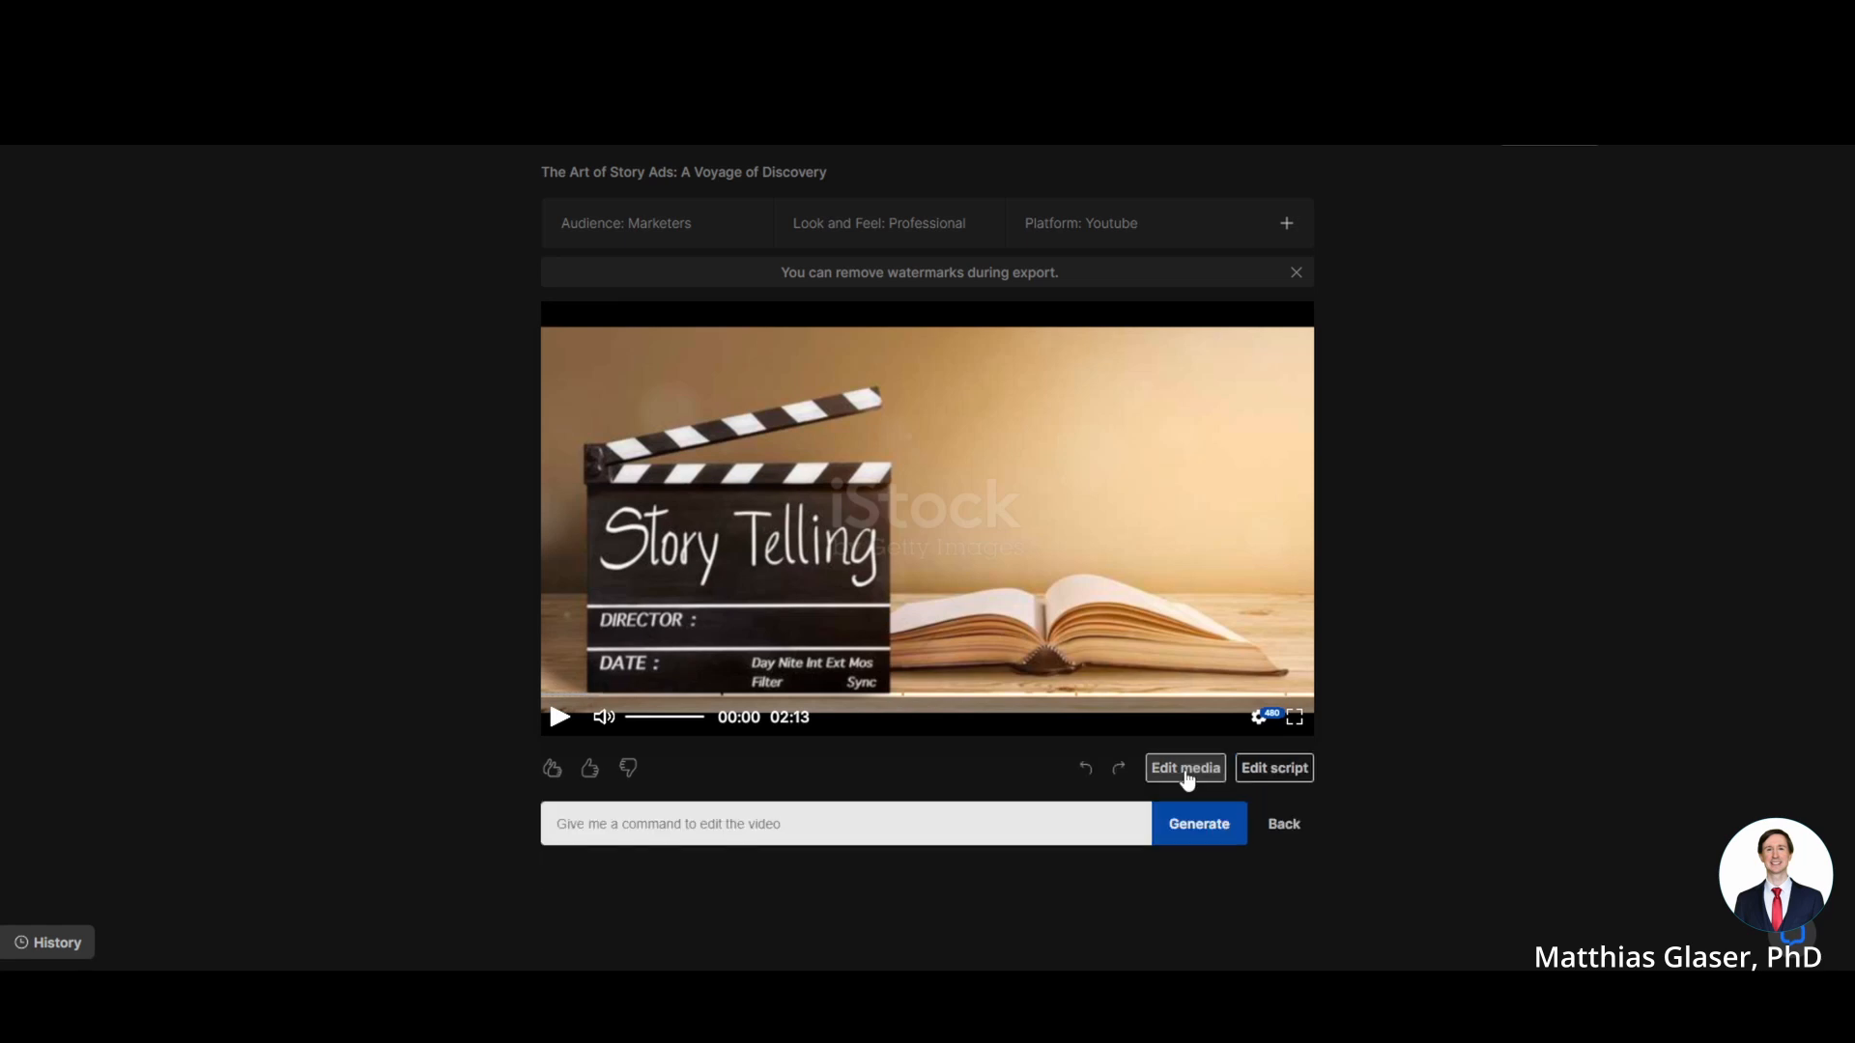
left_click(844, 823)
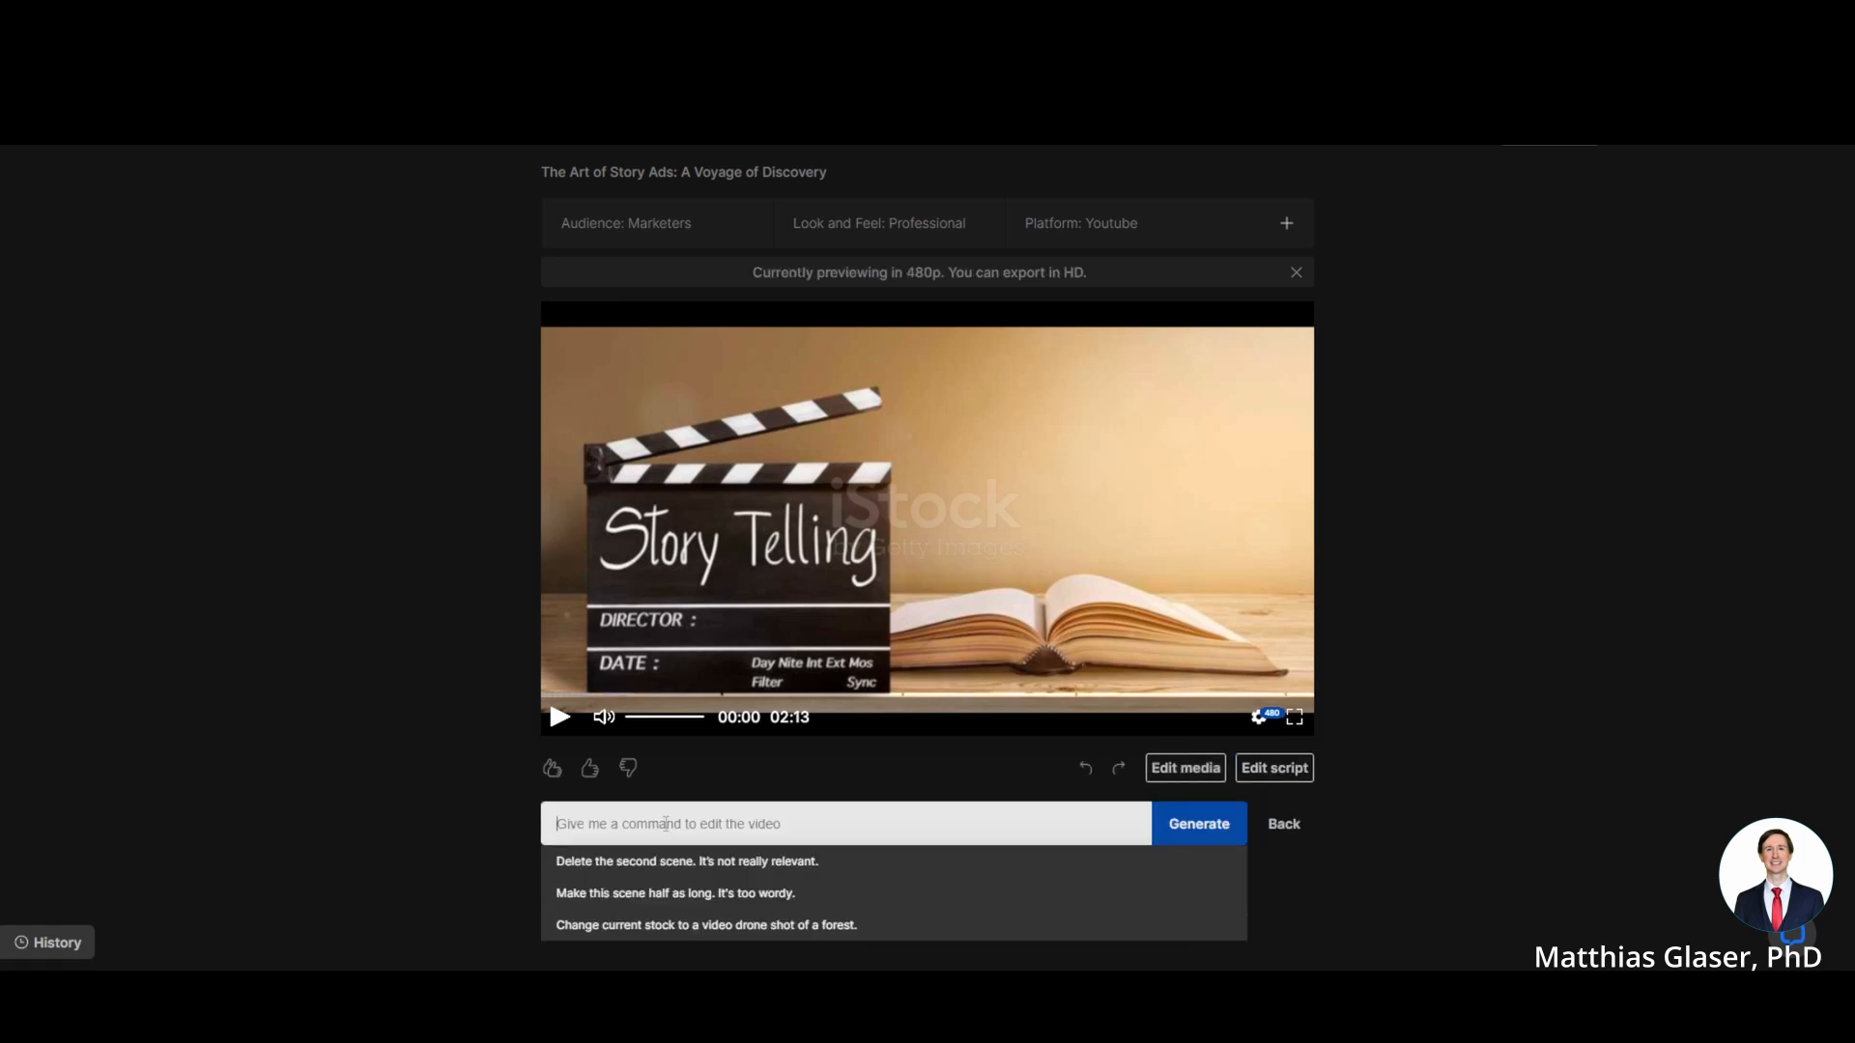
mouse_move(659, 876)
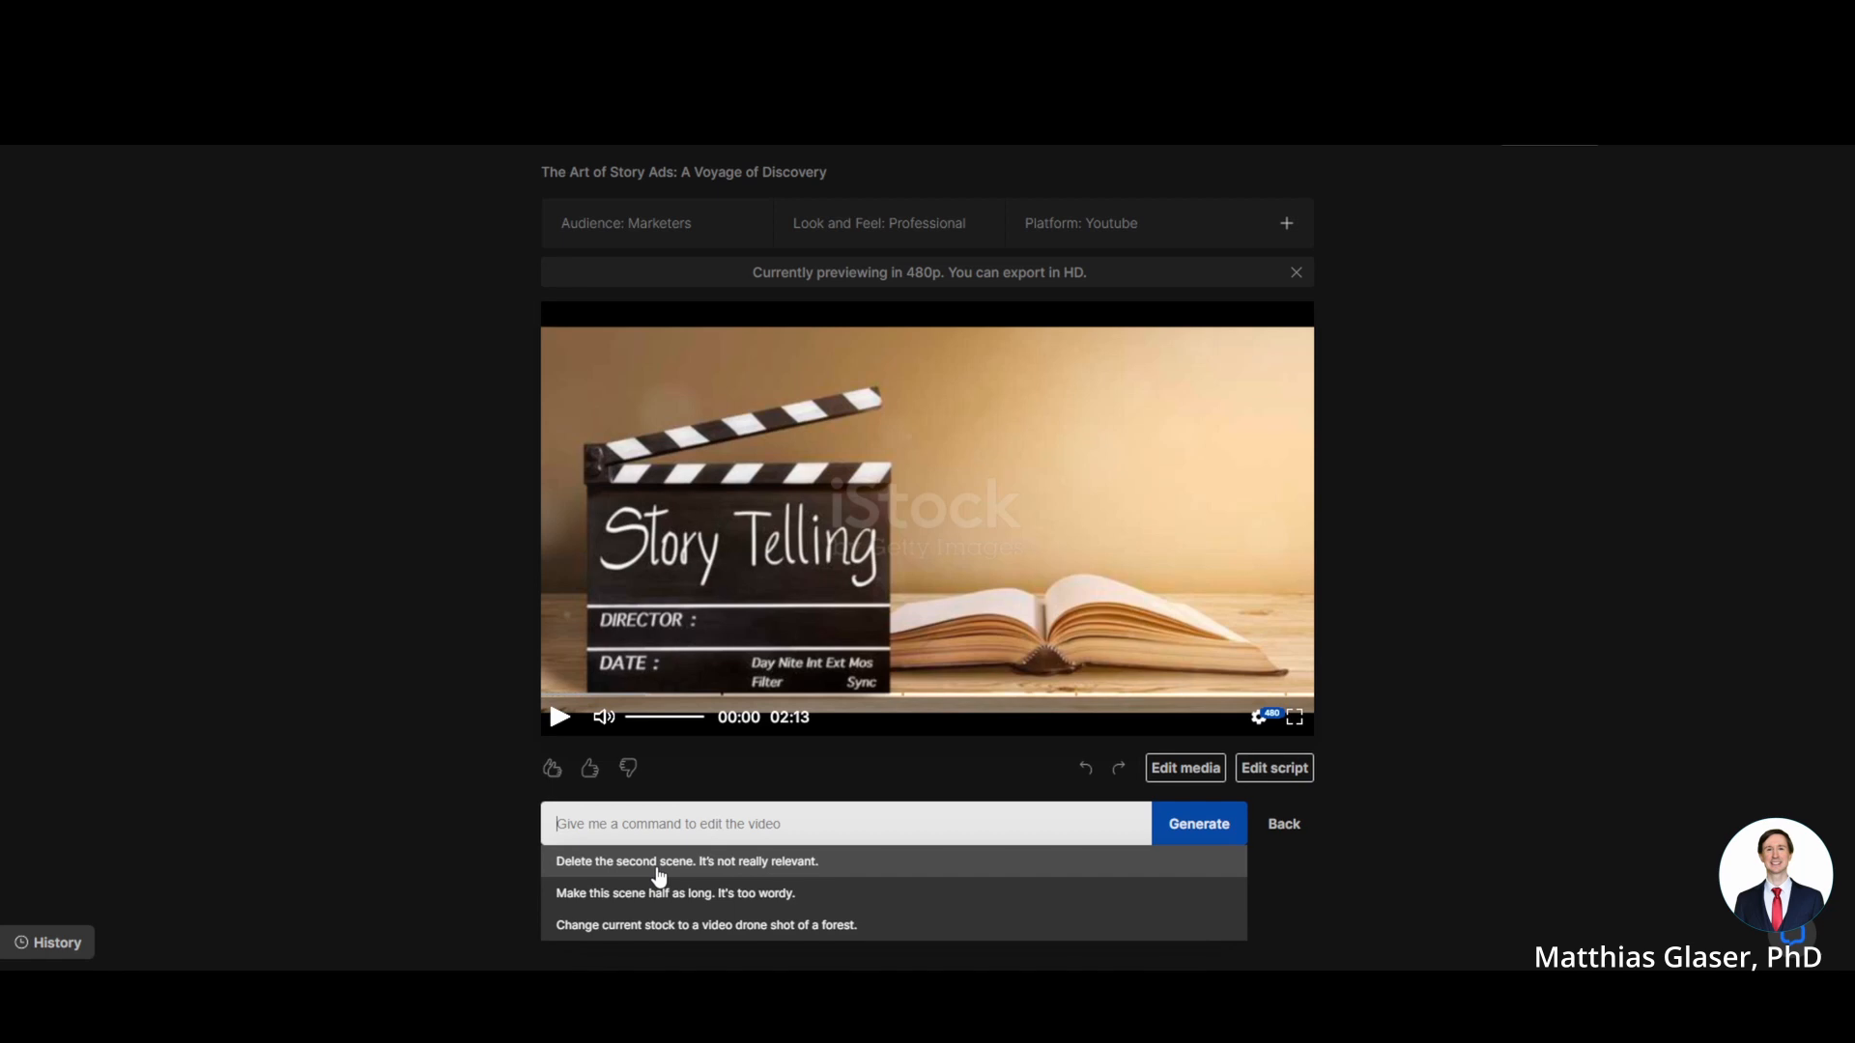
mouse_move(743, 852)
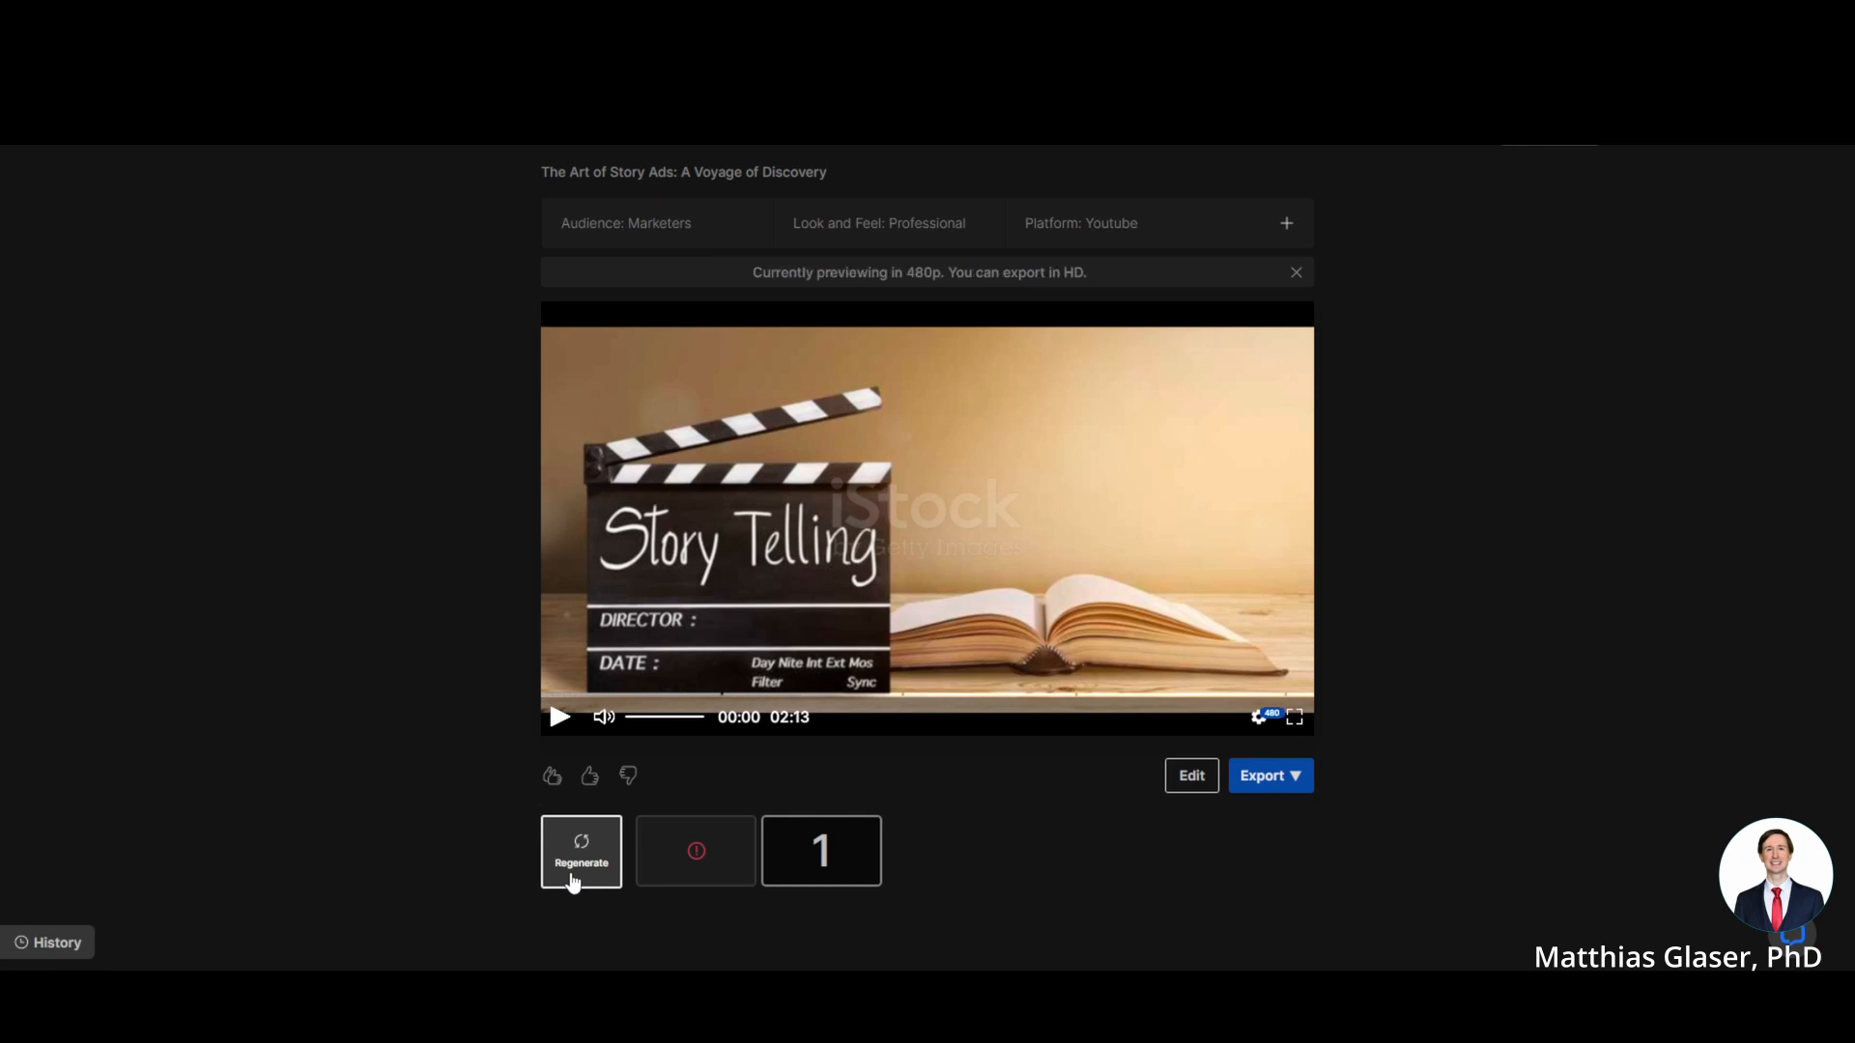
mouse_move(1011, 868)
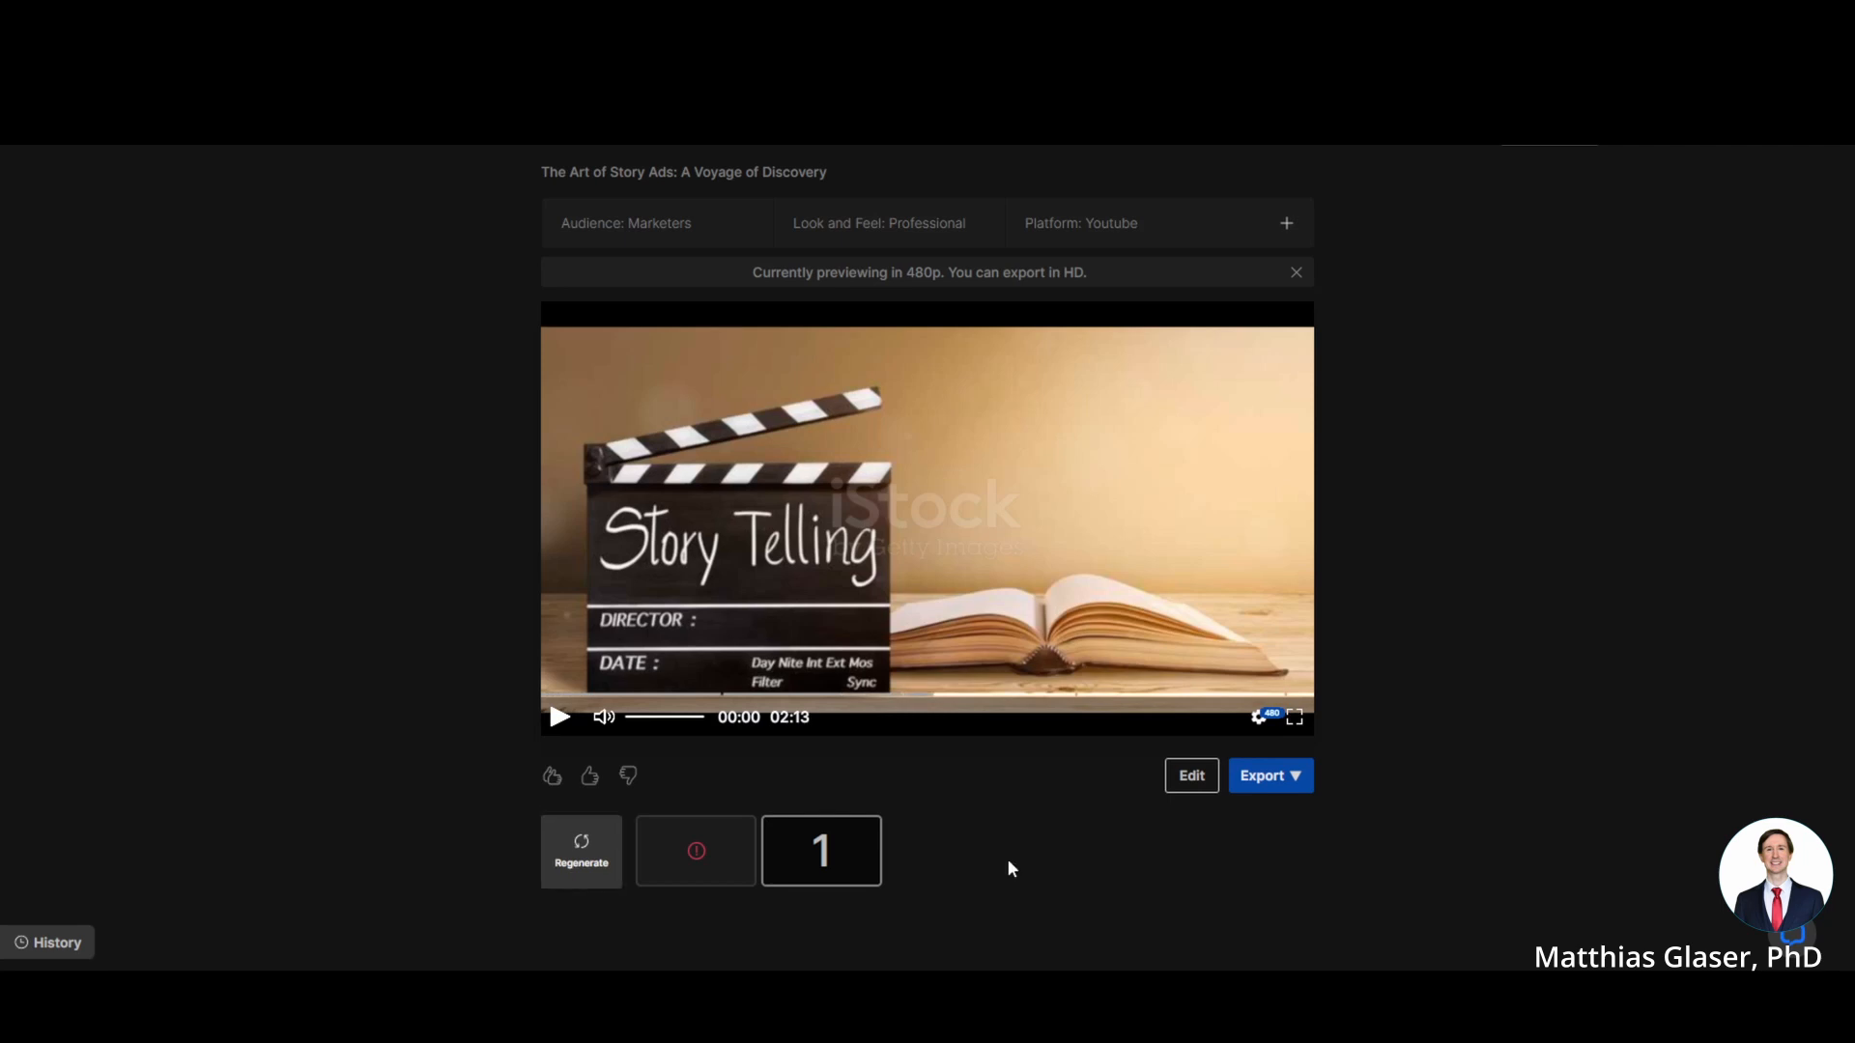